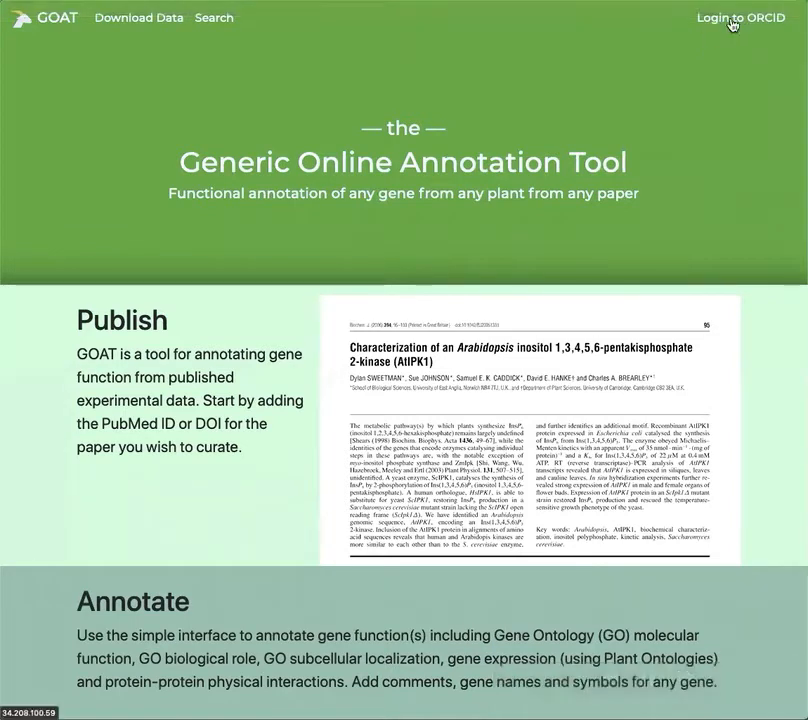
- Sign in to GOAT through an ORCID account and return to the home page
click(740, 16)
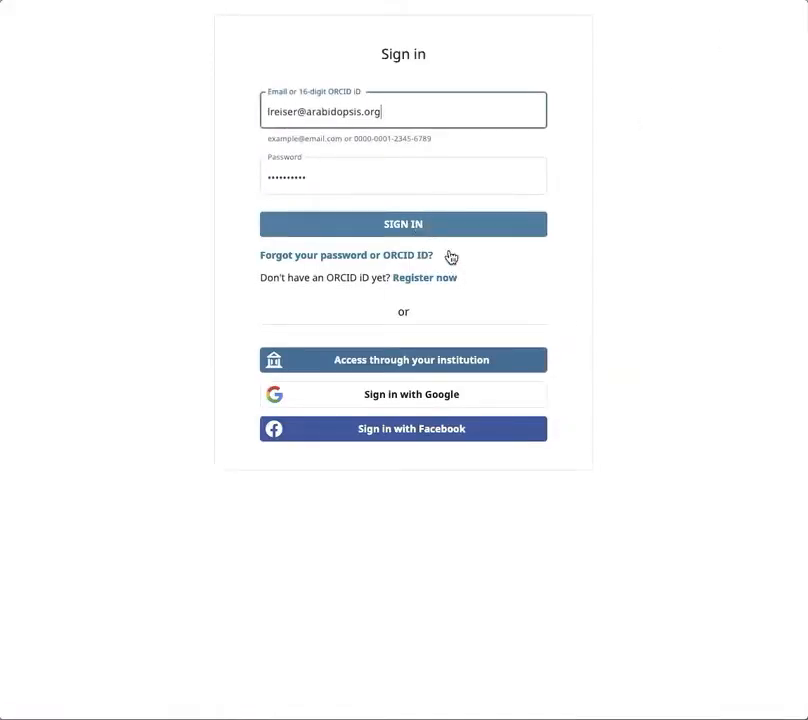
click(404, 224)
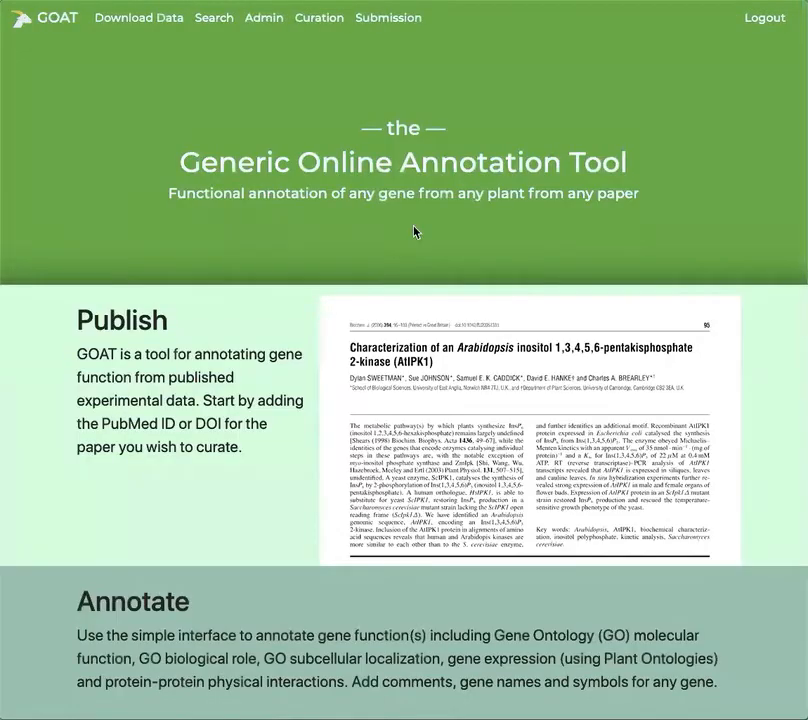
mouse_move(388, 18)
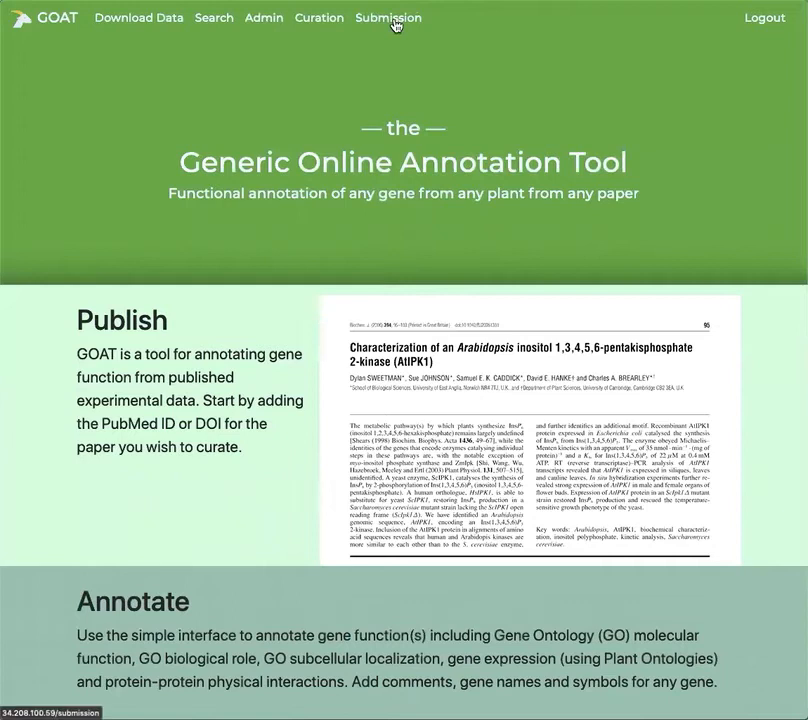
- Start a new submission with PubMed ID 30700540 and fetch its title and author
click(388, 18)
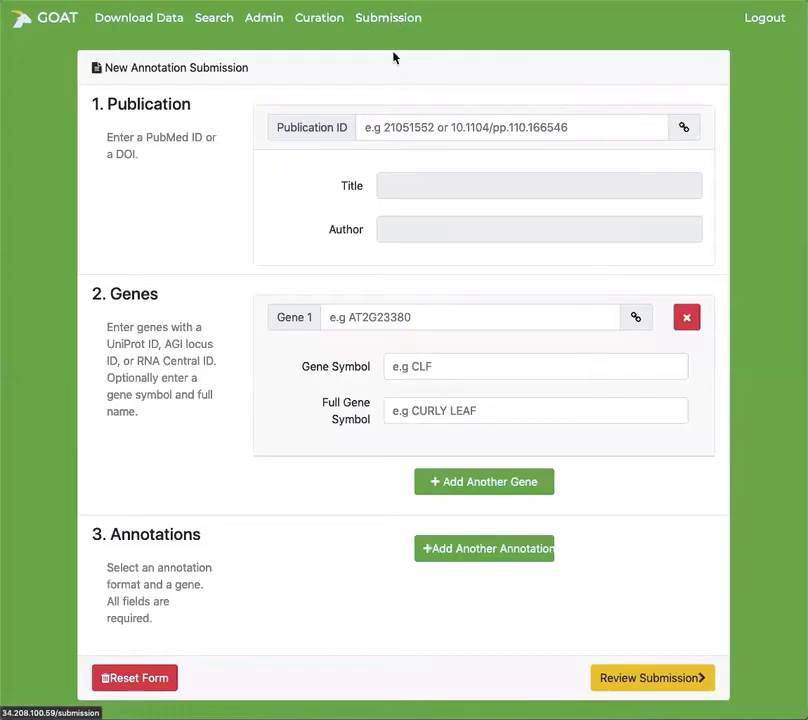
click(512, 128)
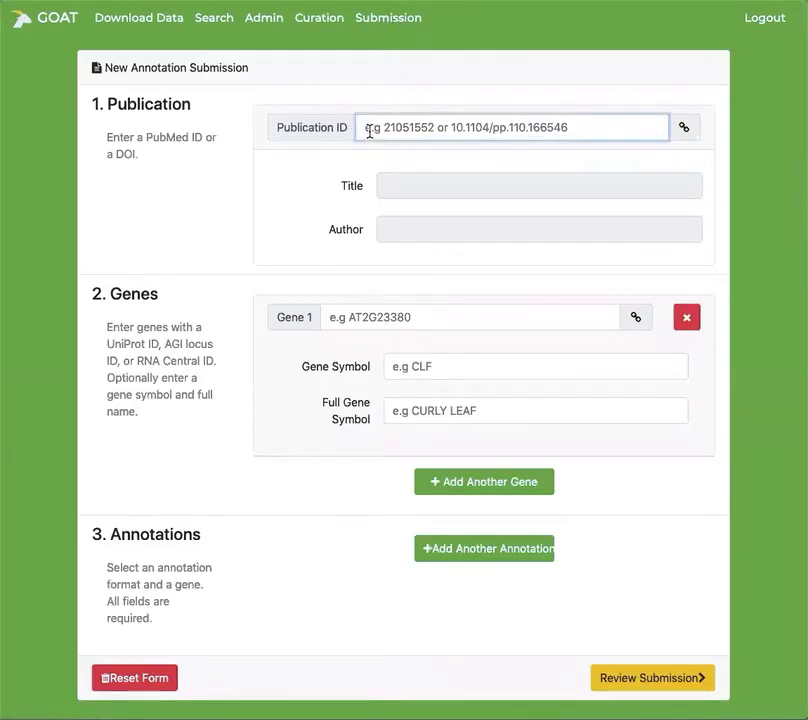
text(30700540)
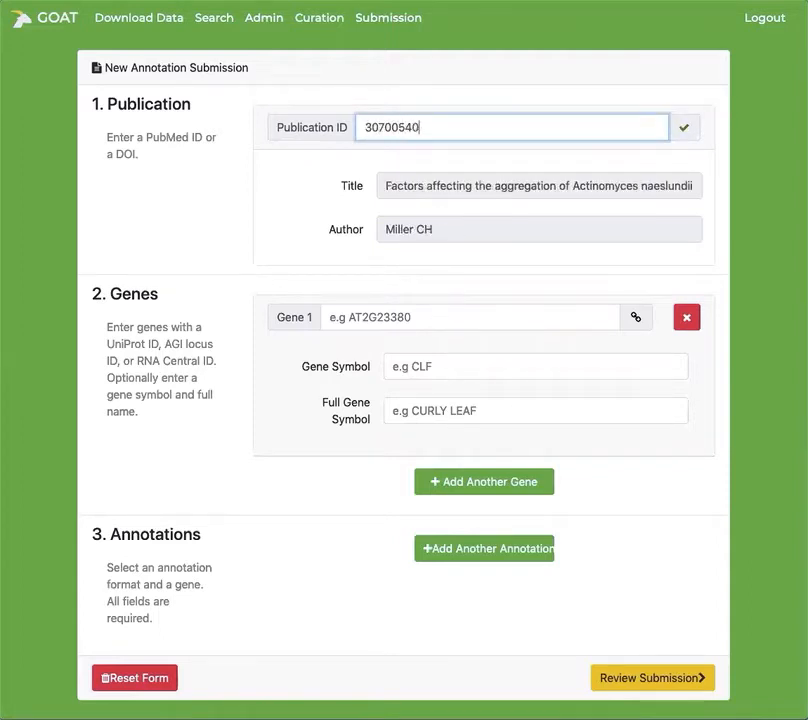
click(684, 128)
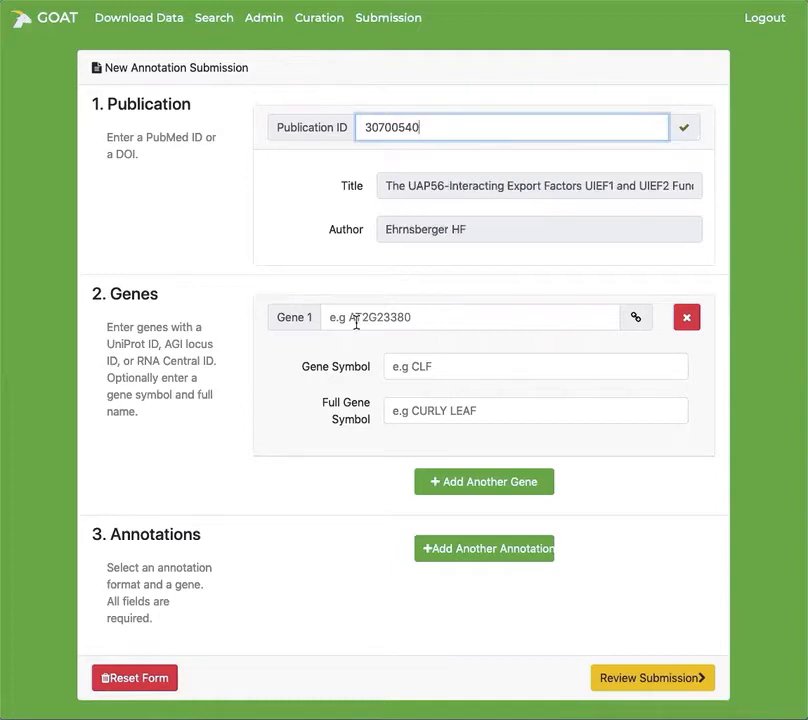
- Enter Gene 1 as AT4G10970, verify it, and give it symbol UIEF1
click(470, 316)
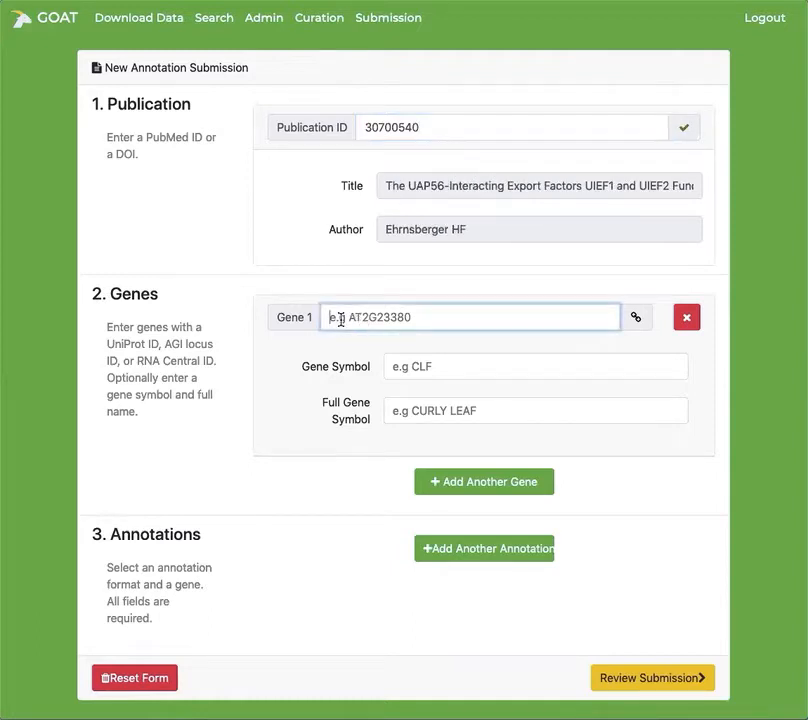
text(A)
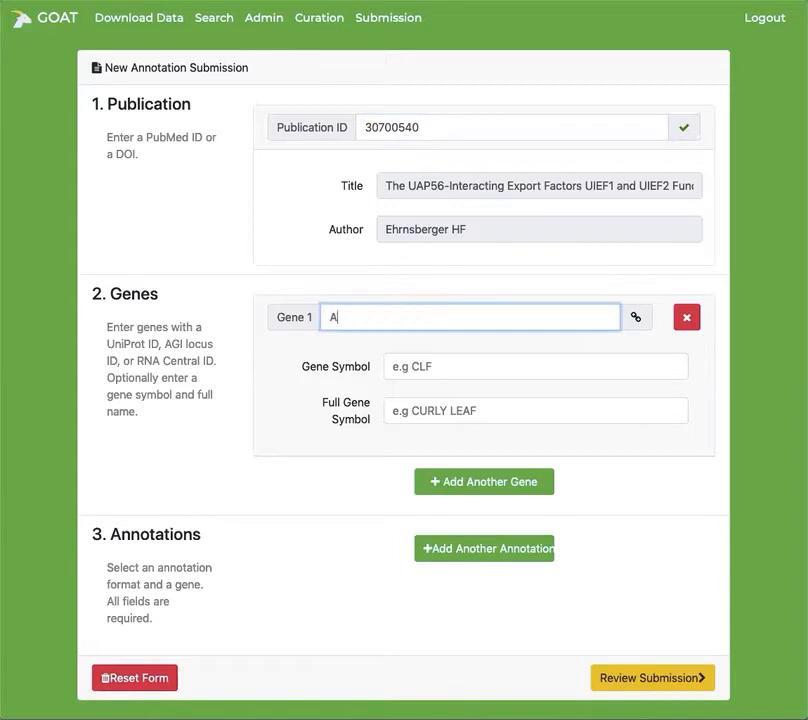
text(T4G109)
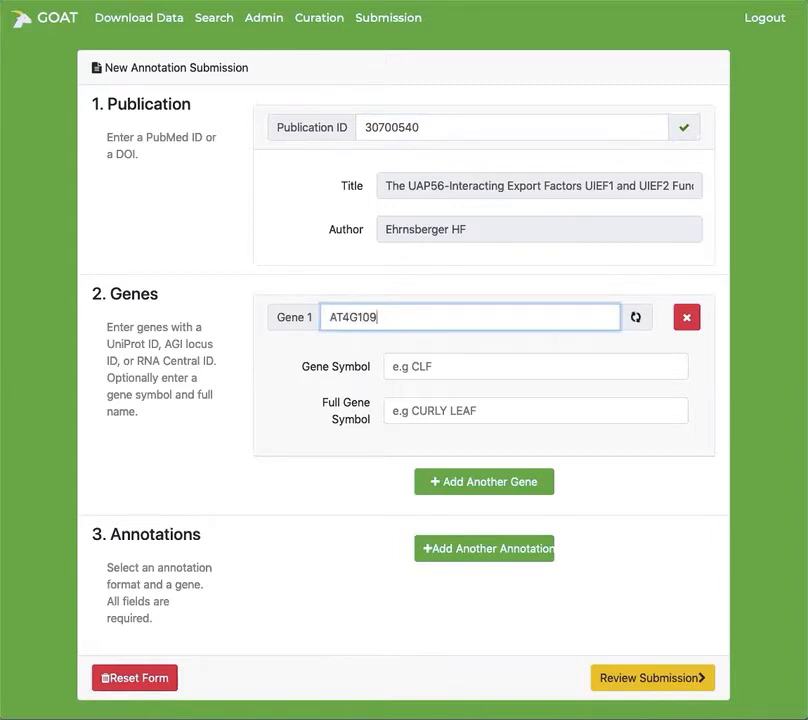
click(636, 316)
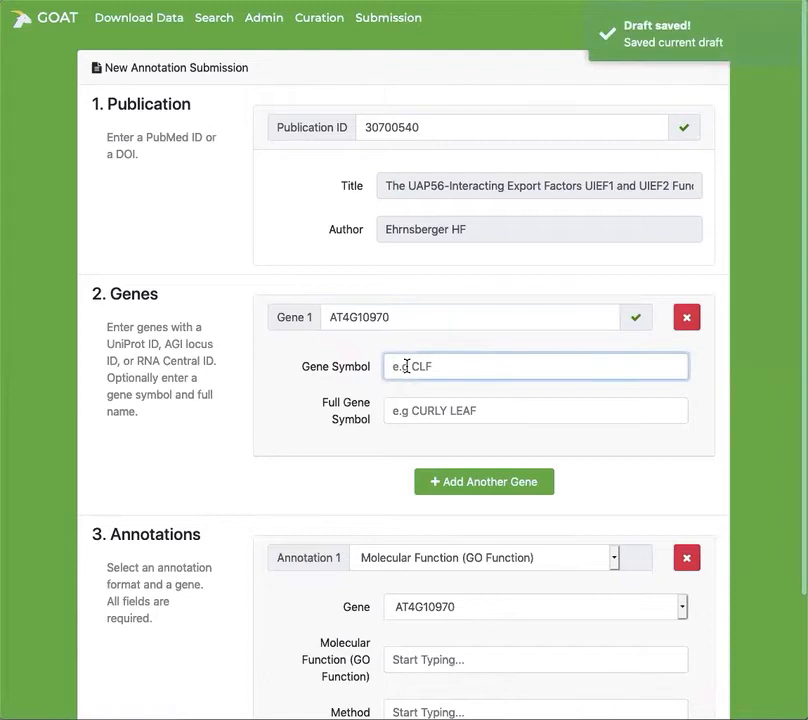
text(U)
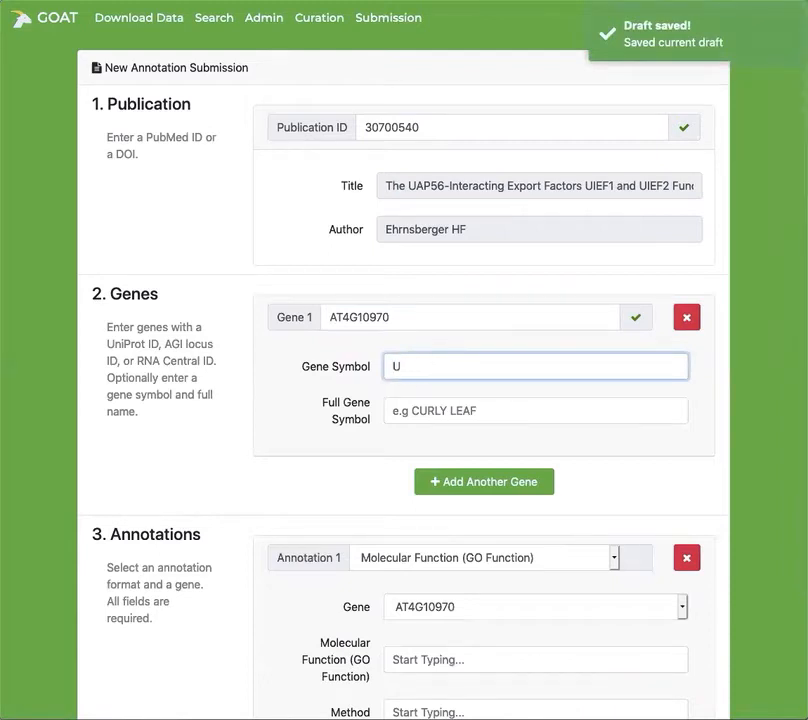
text(IEF1)
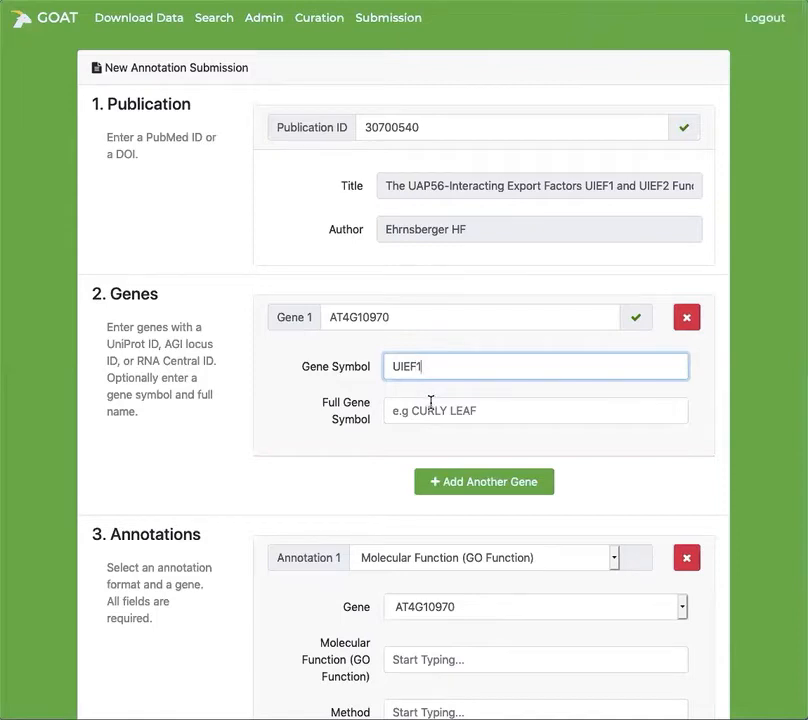
- Set Gene 1's full name to UAP56-INTERACTING EXPORT FACTOR and add a second gene slot
click(536, 410)
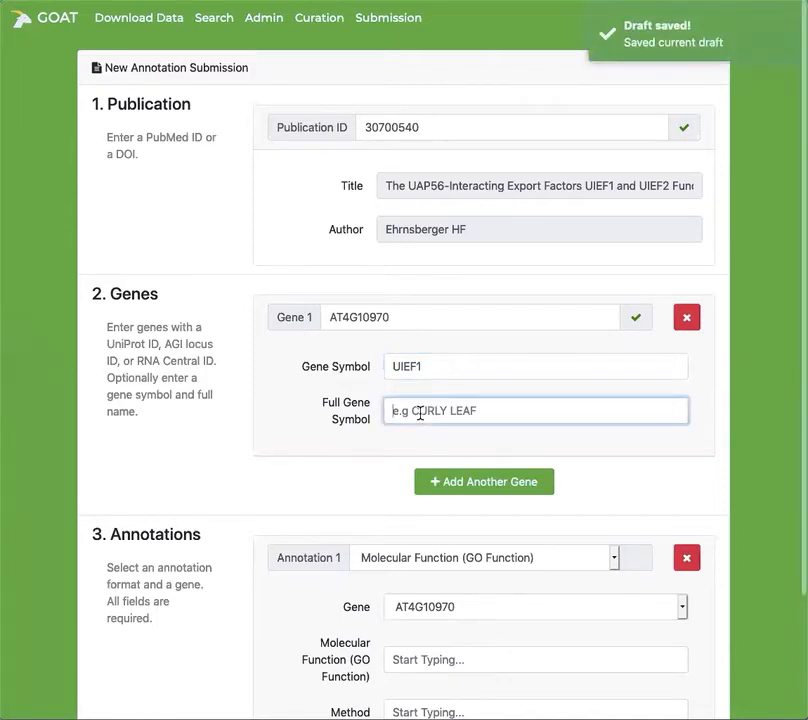
text(U)
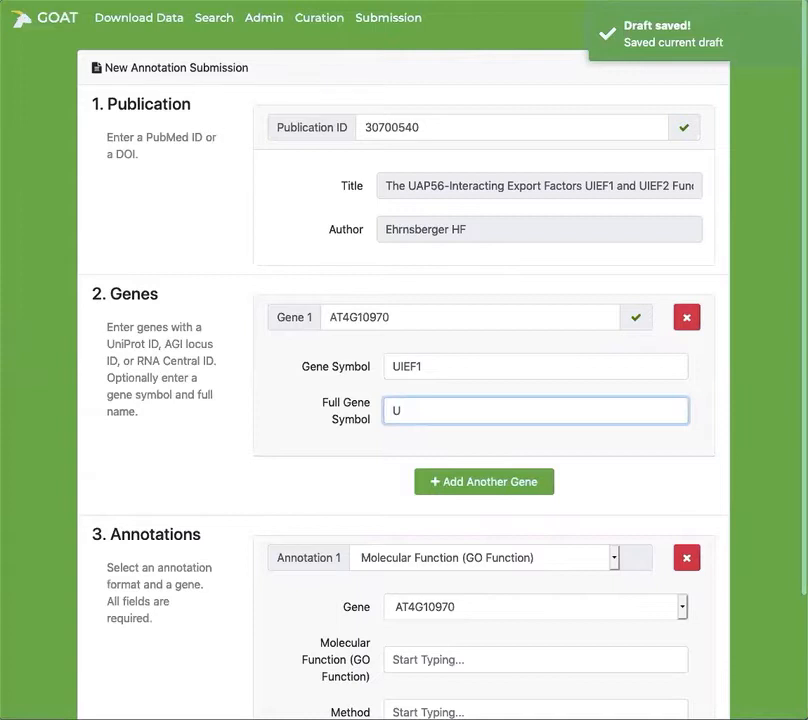
text(AP56-INTERA)
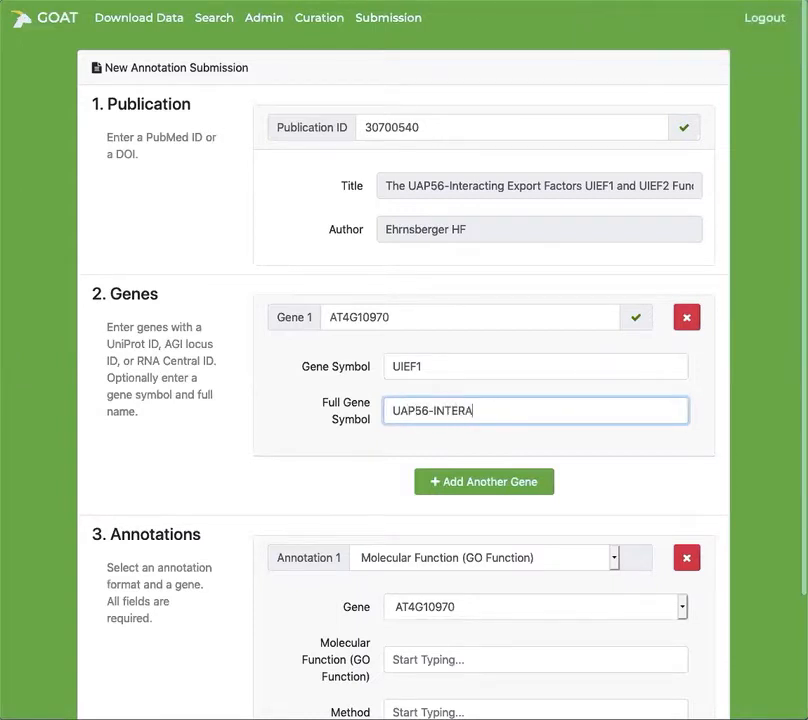
text(CTING)
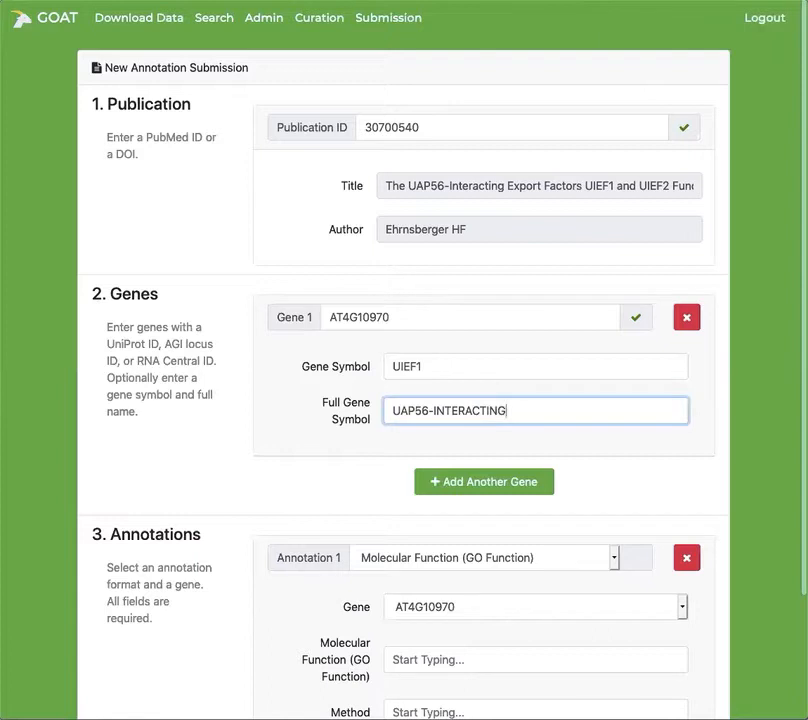
text(EXPORT)
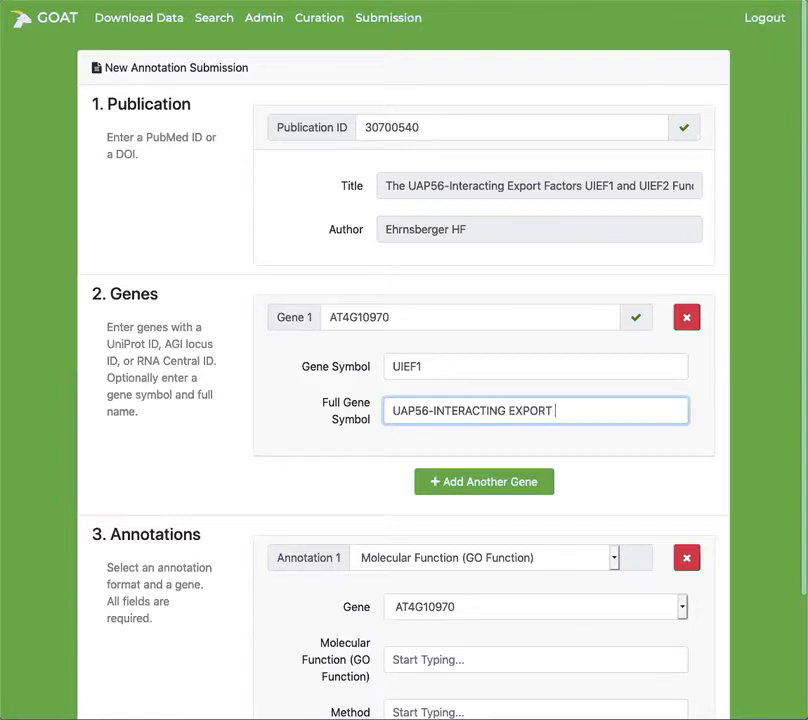
text(FACTOR)
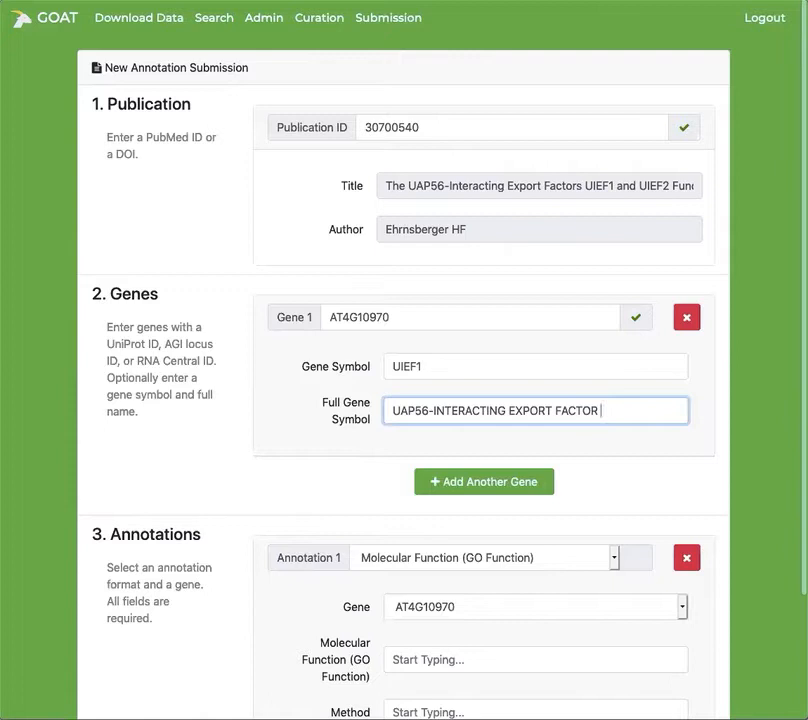
click(484, 480)
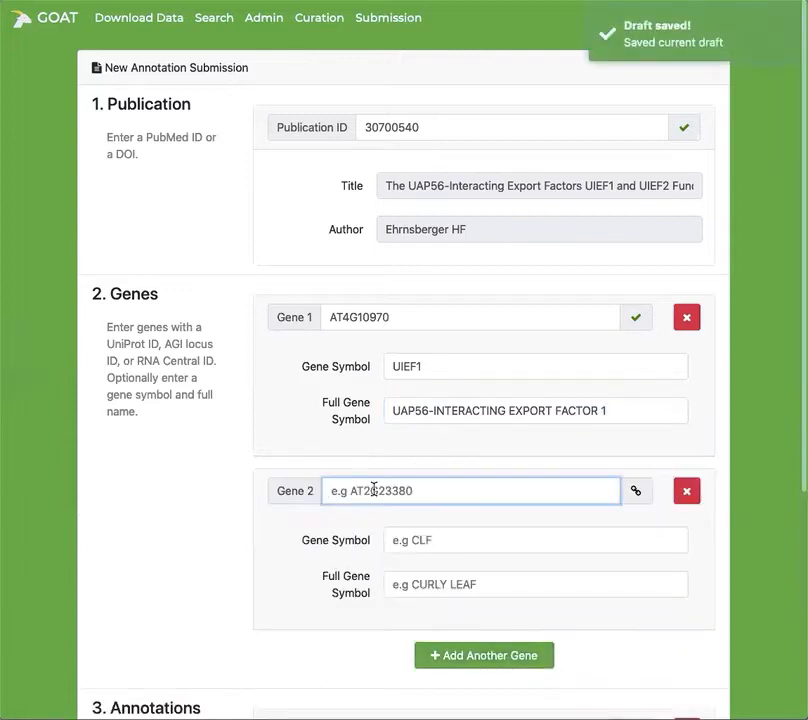
- Enter Gene 2 as AT4G23910, symbol UIEF2, full name UAP56-INTERACTING EXPORT FACTOR 2
text(AT4G23910)
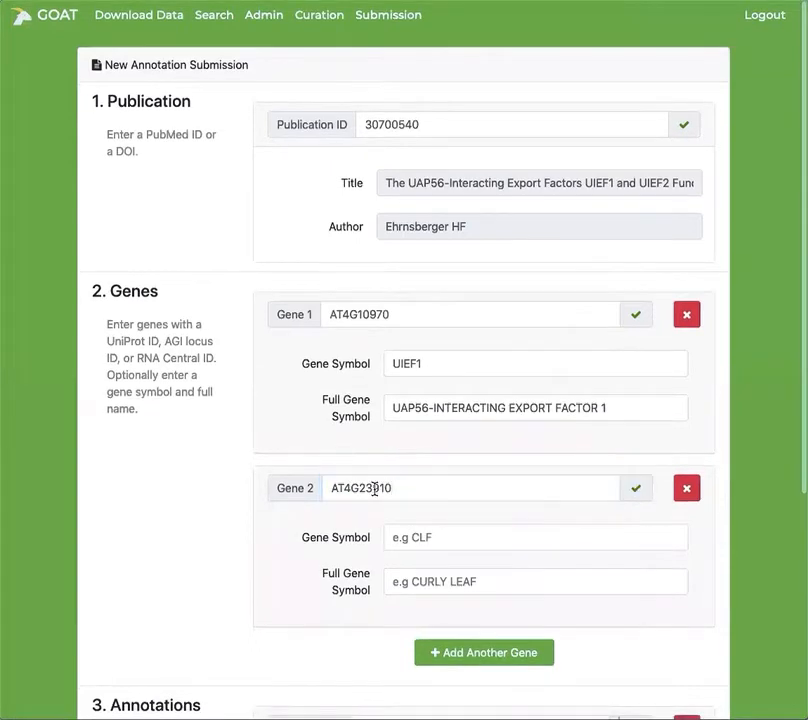
click(536, 536)
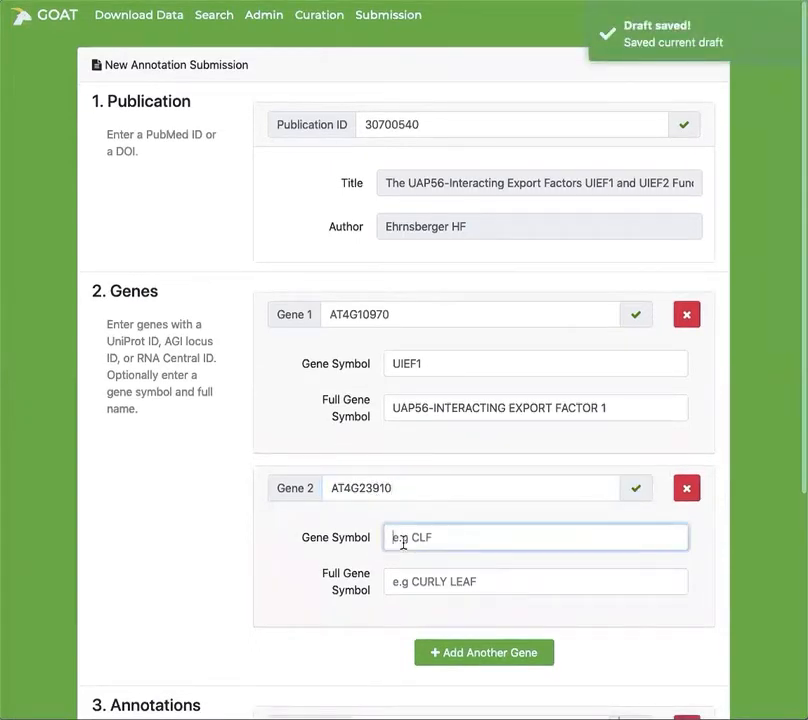
text(UIEF2)
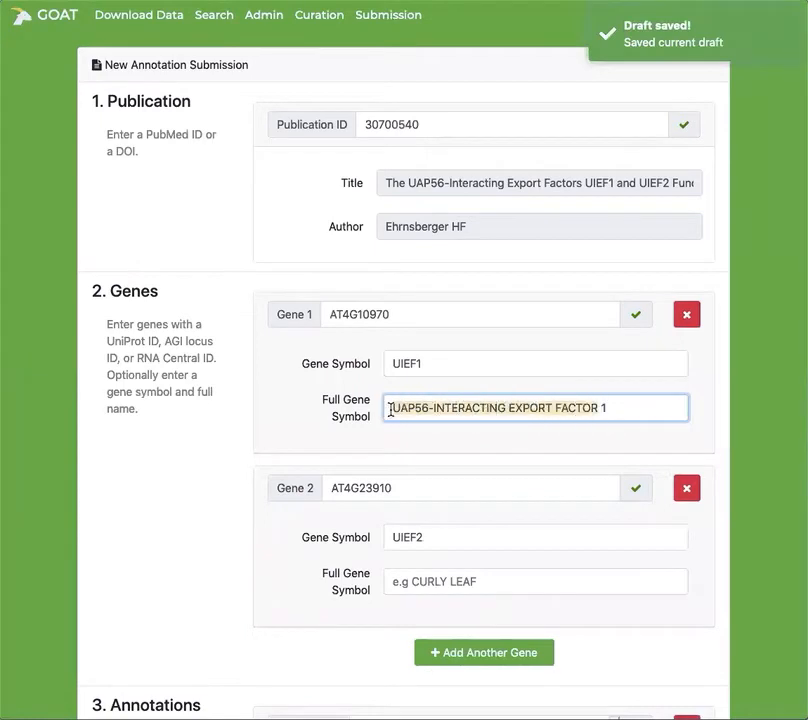
click(536, 580)
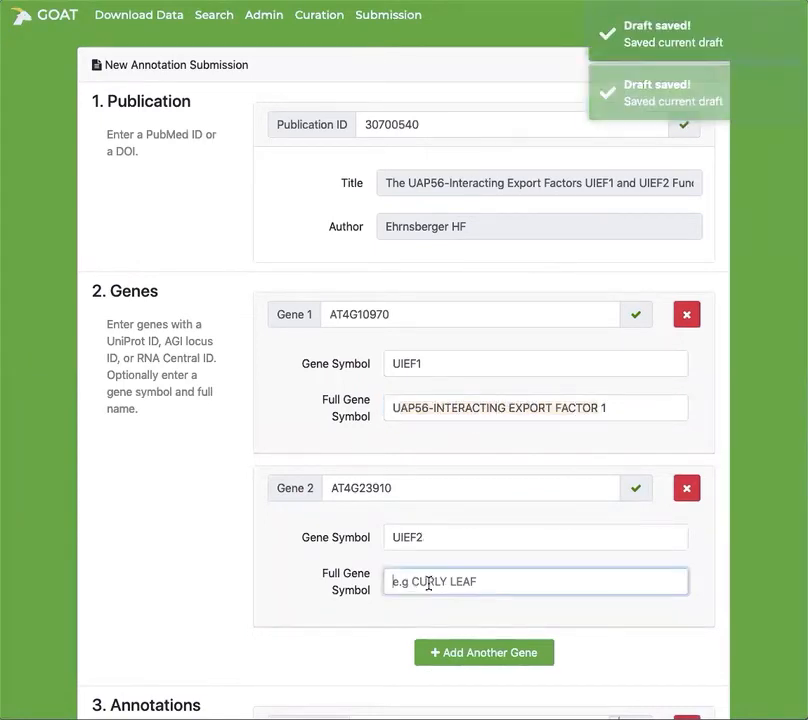
text(UAP56-INTERACTING EXPORT FACTOR 2)
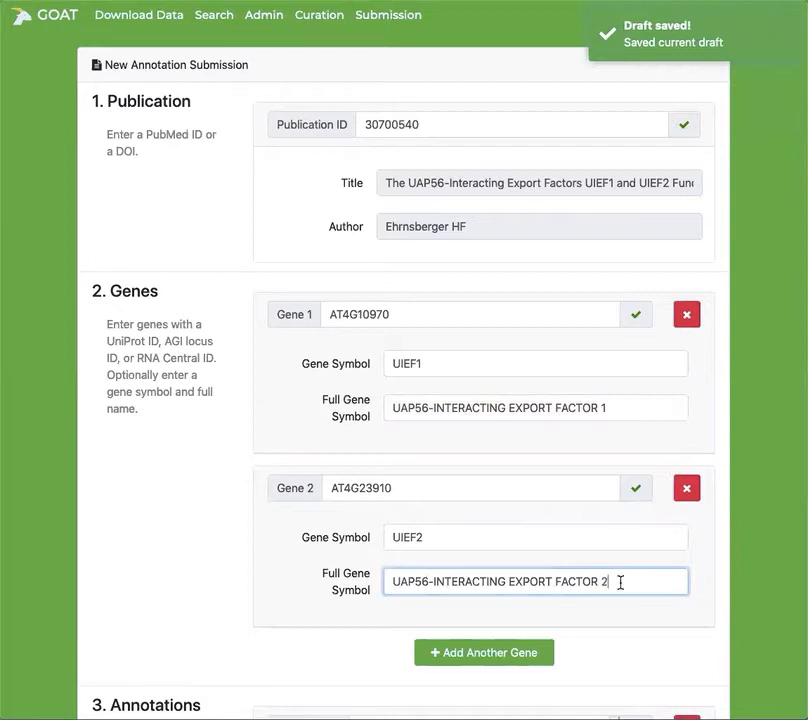
- Make Annotation 1 a Subcellular Location for AT4G10970 in nucleolus with GFP fusion evidence
scroll(down, 3)
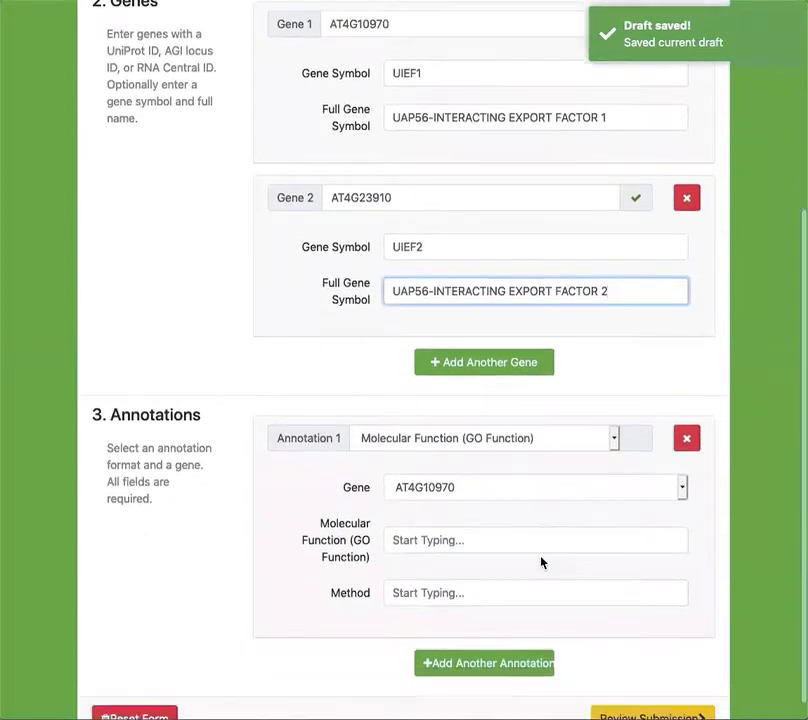
scroll(down, 3)
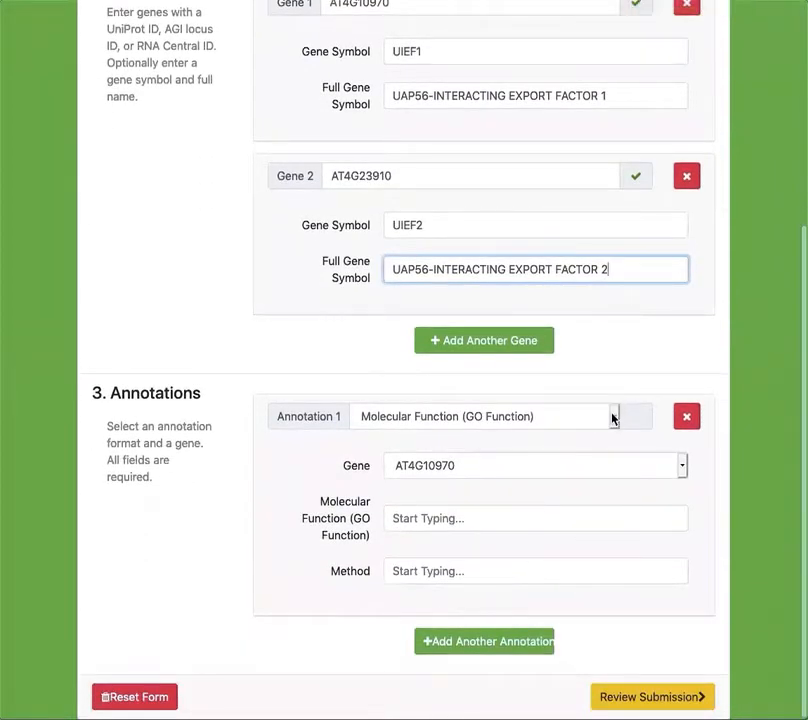
click(484, 416)
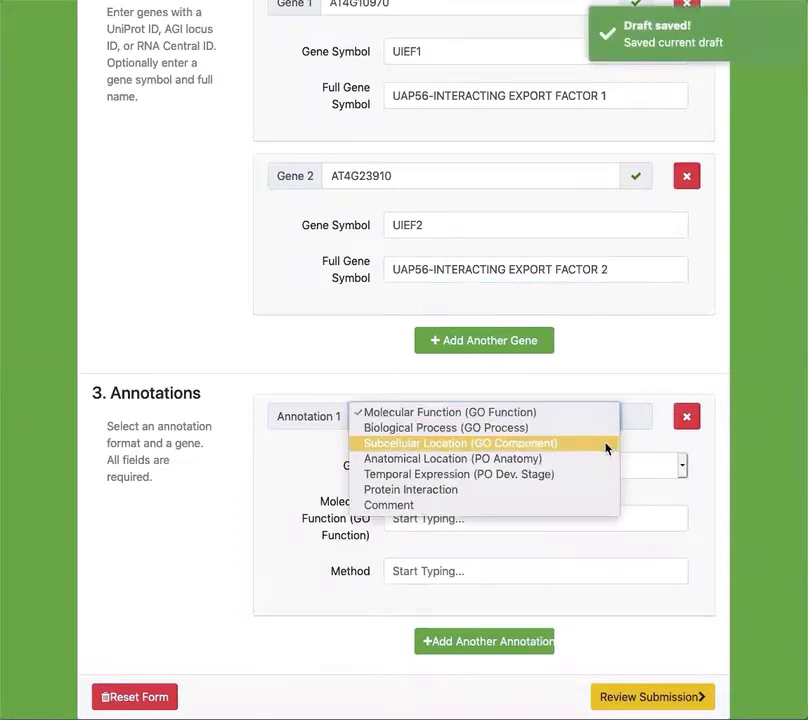
click(456, 442)
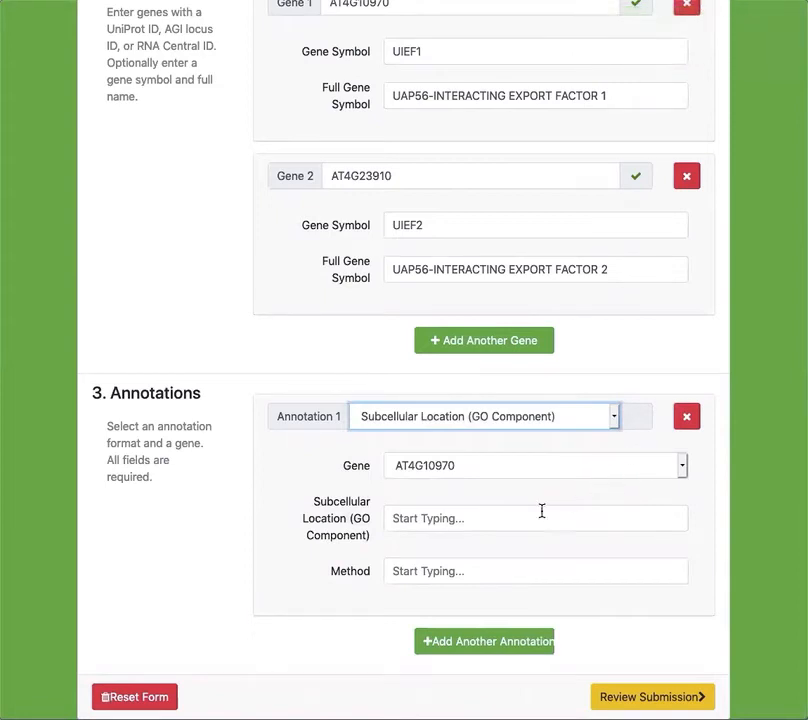
text(N)
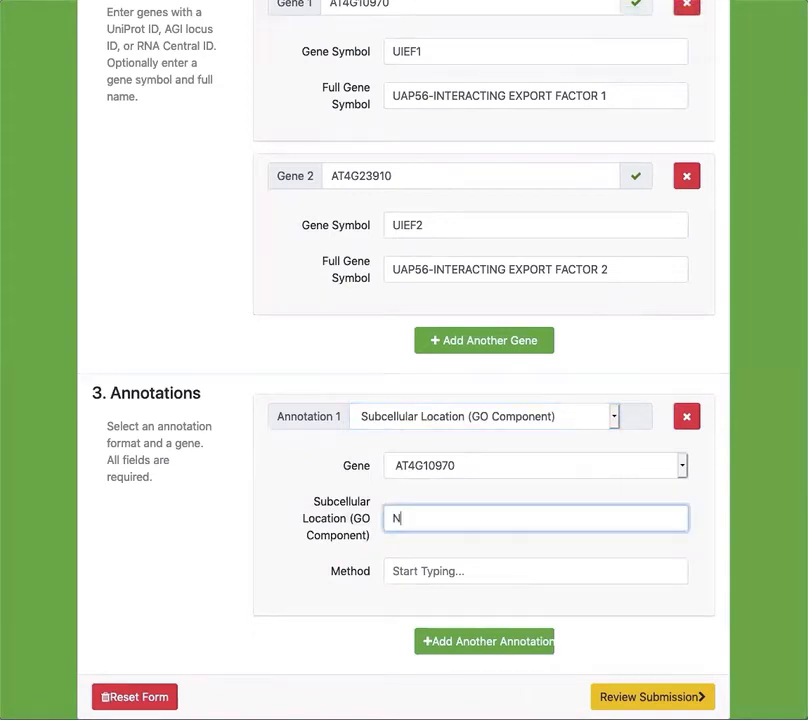
text(ucleo)
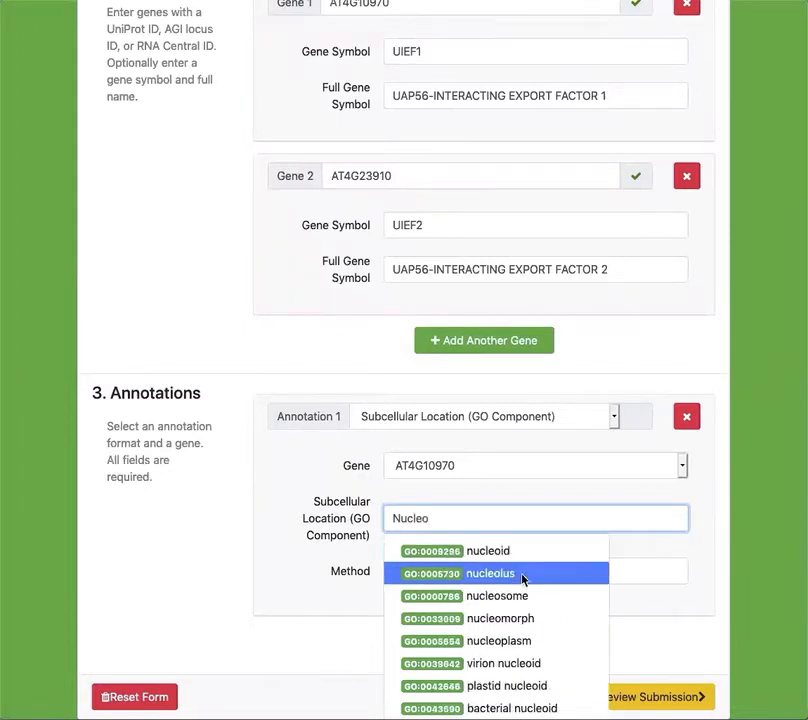
click(488, 572)
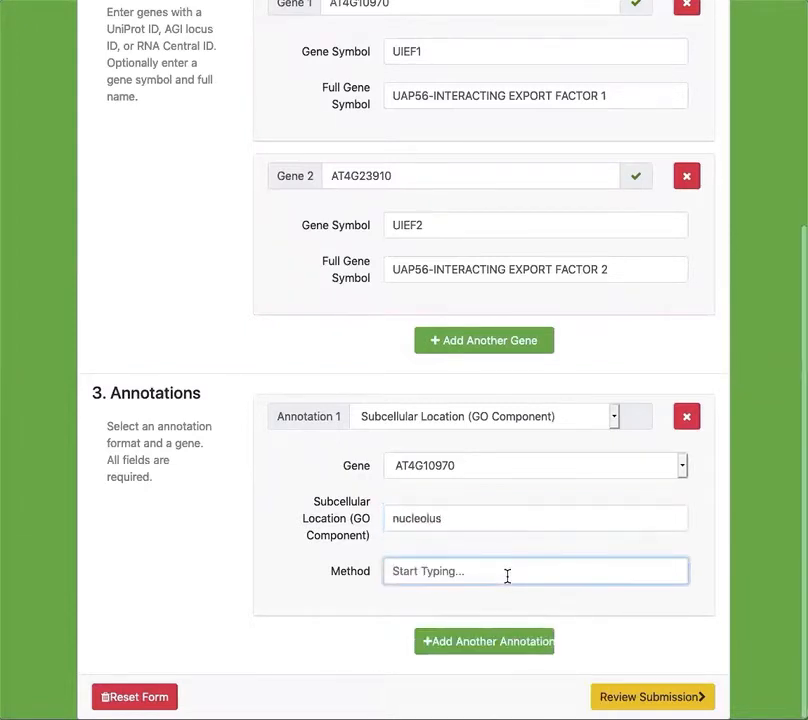
text(green)
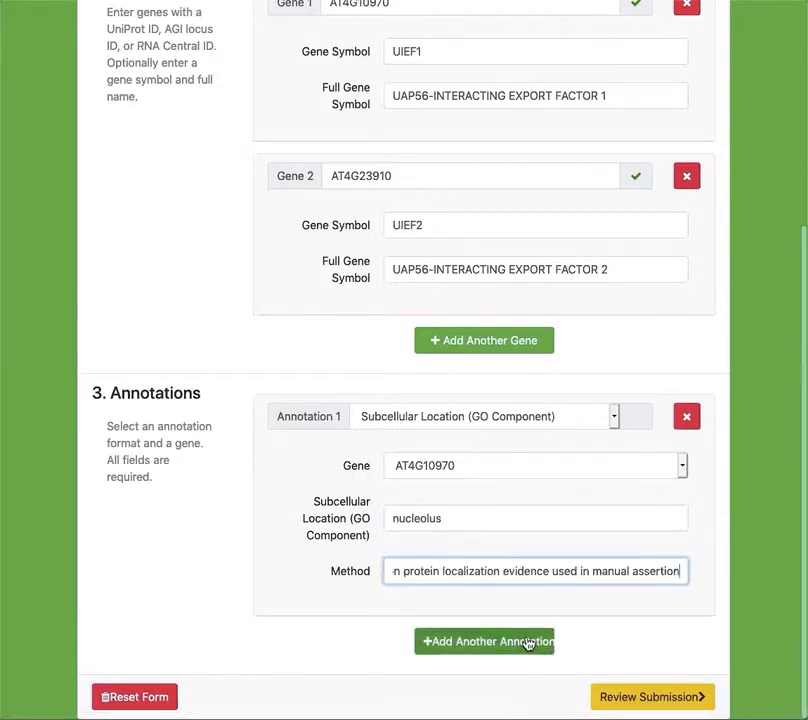
mouse_move(724, 546)
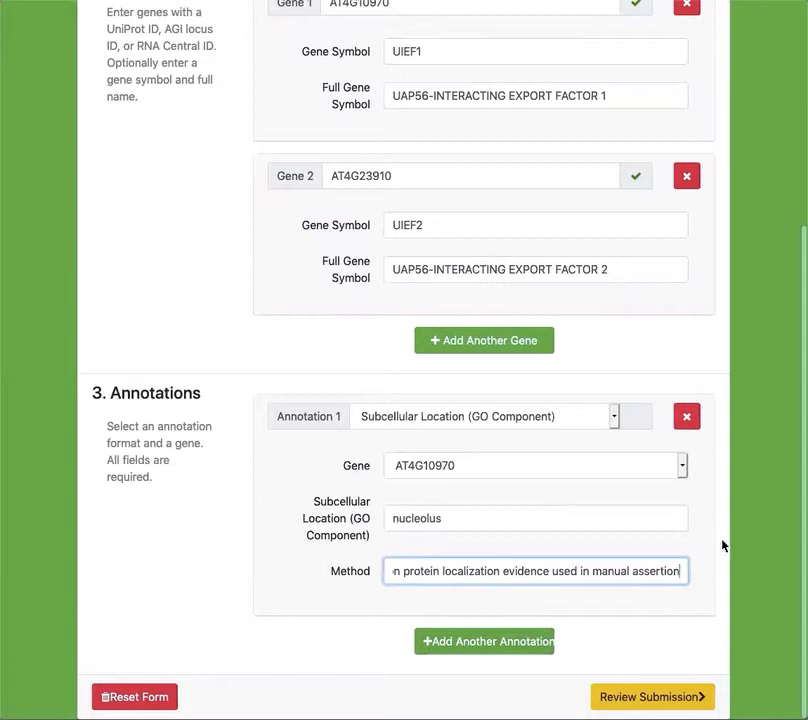
- Add Annotation 2 giving AT4G23910 single-stranded RNA binding with in vitro assay evidence
click(484, 640)
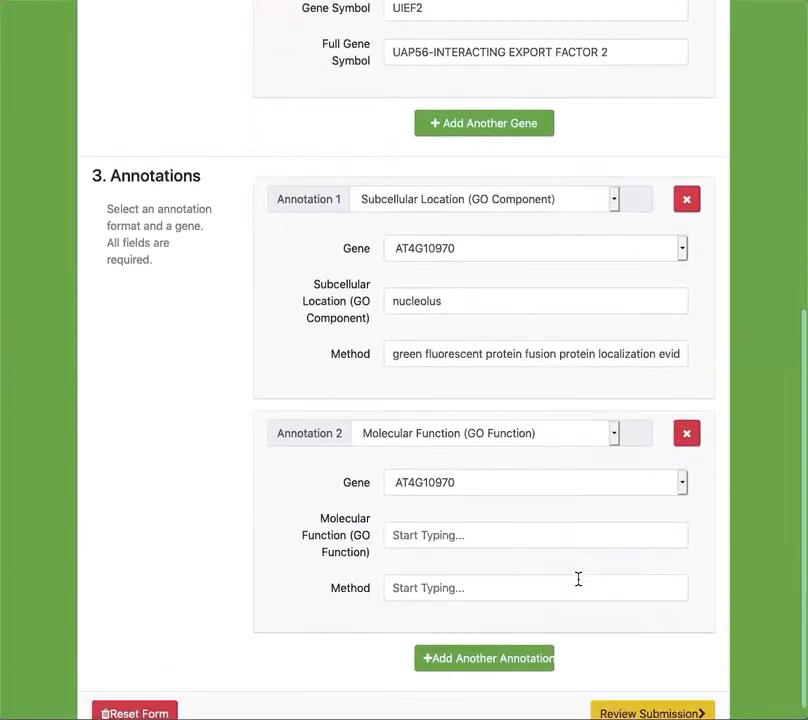
mouse_move(588, 448)
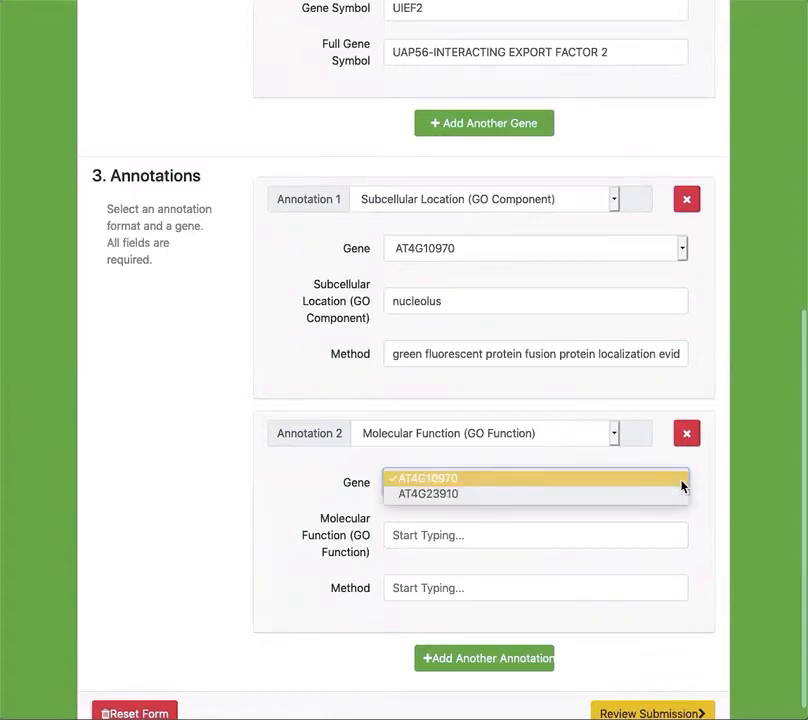
click(428, 492)
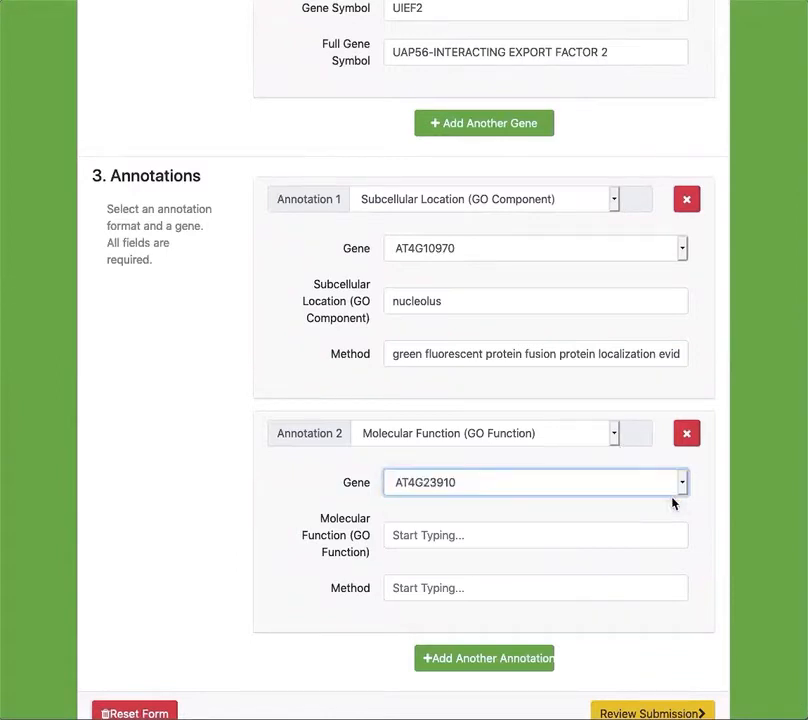
click(536, 536)
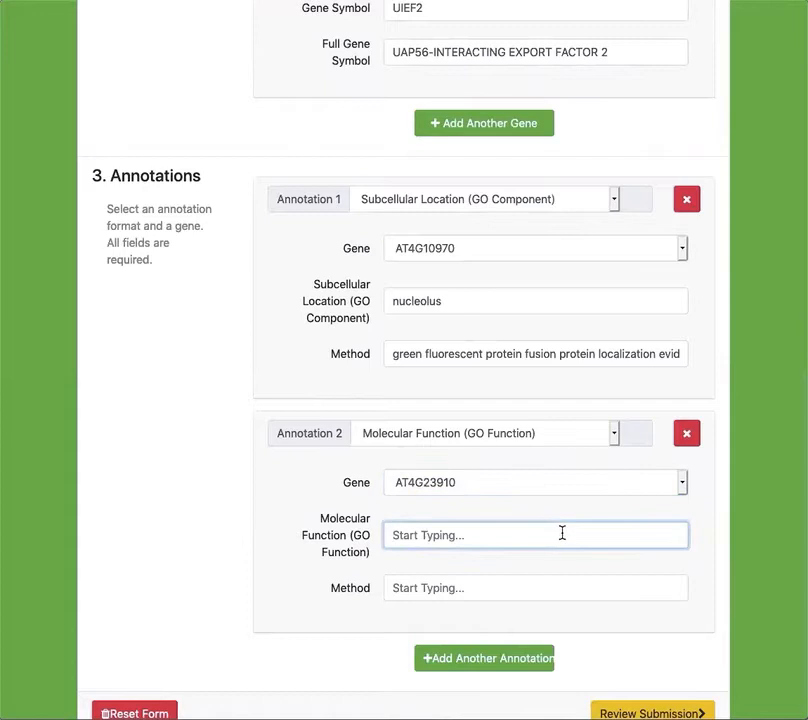
text(s)
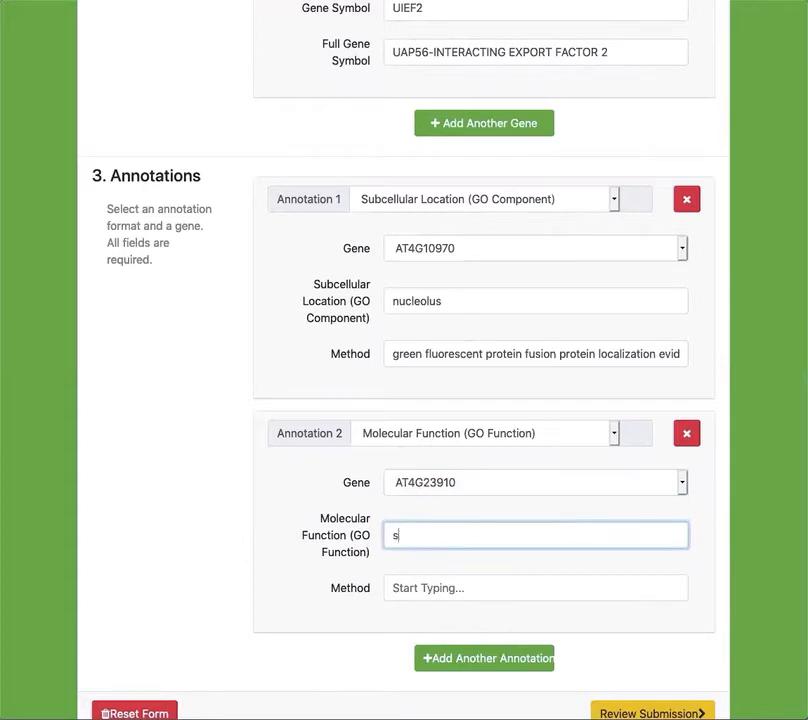
text(ingle)
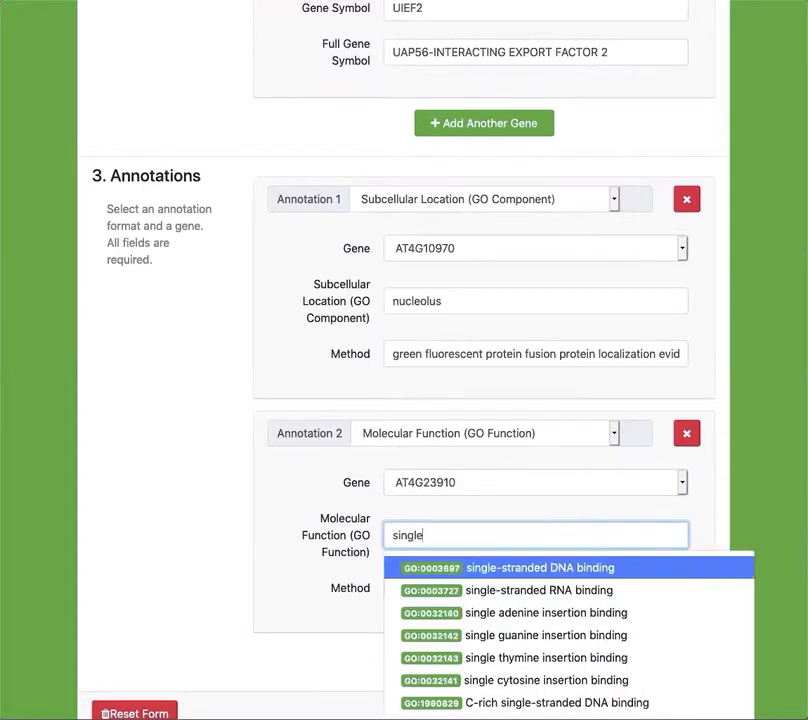
click(536, 588)
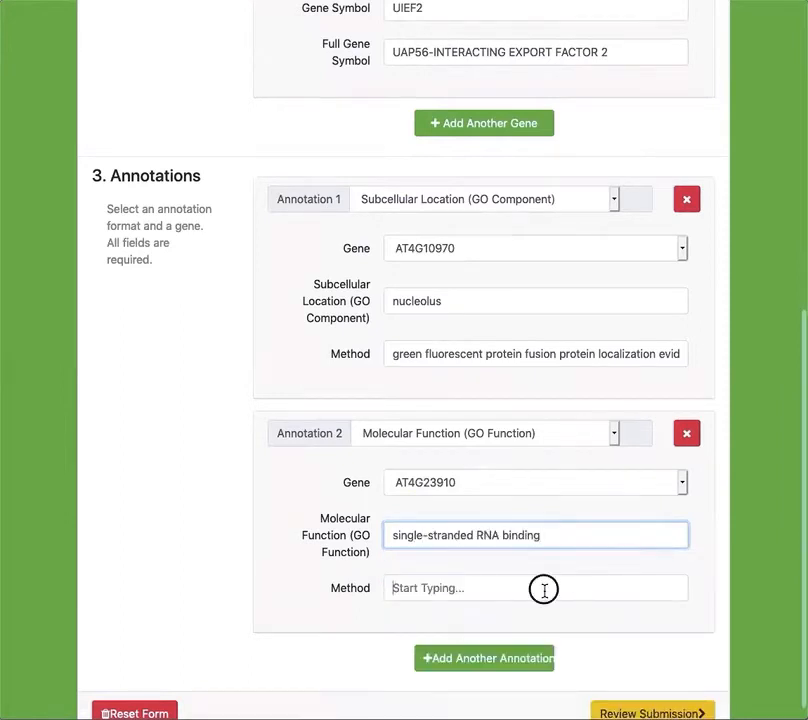
text(in vitro)
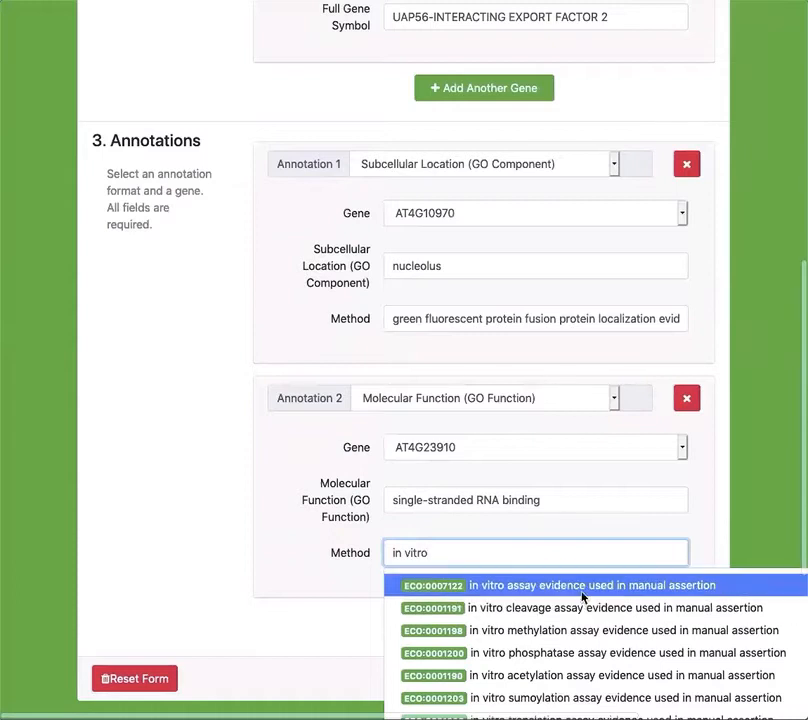
click(556, 584)
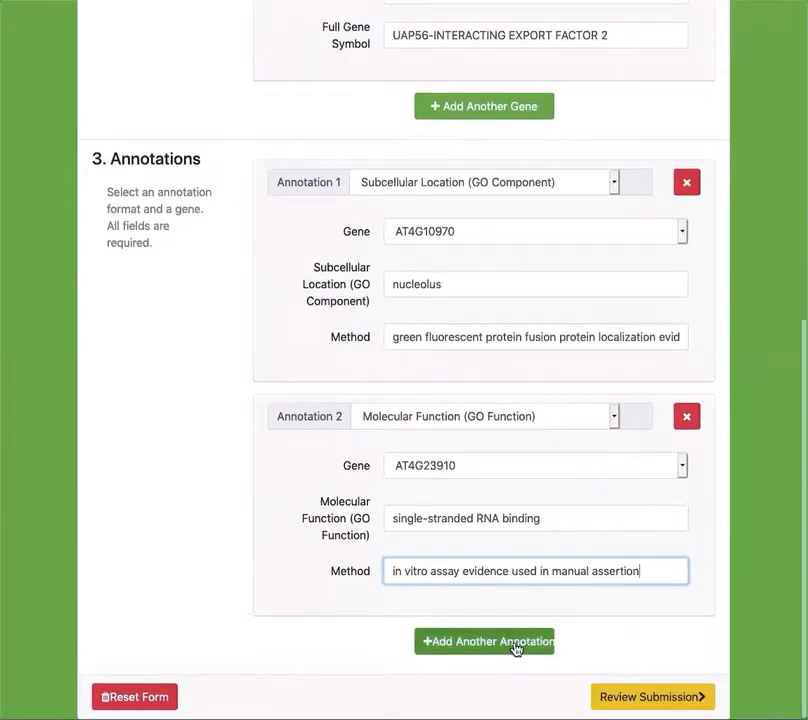
- Add Annotation 3 as Biological Process mRNA export from nucleus for AT4G23910
click(484, 640)
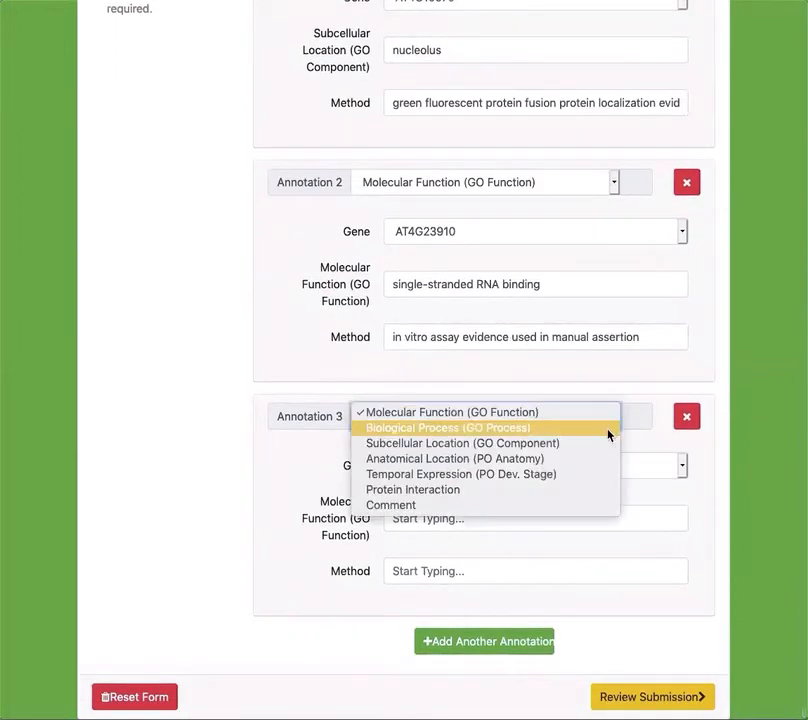
click(452, 428)
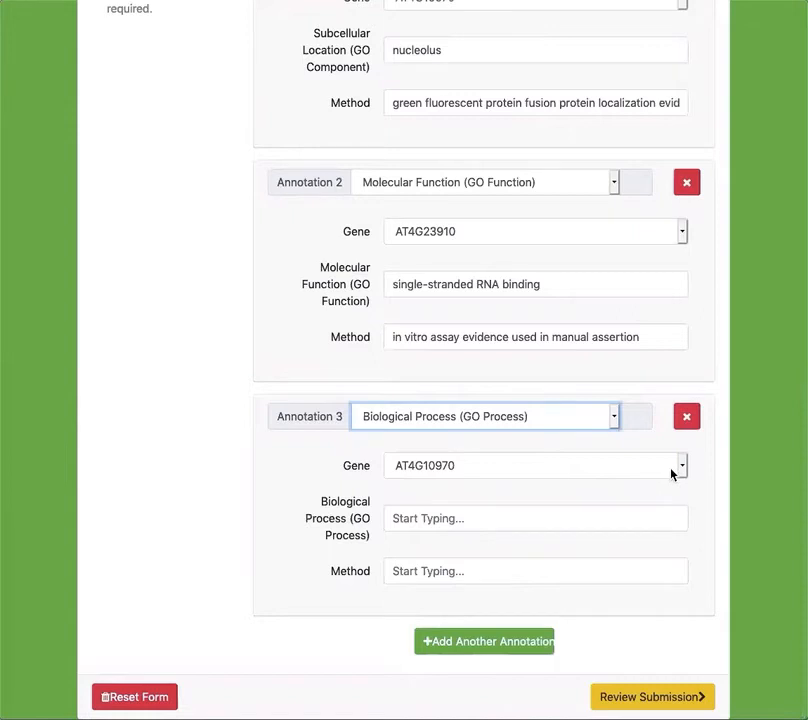
click(680, 464)
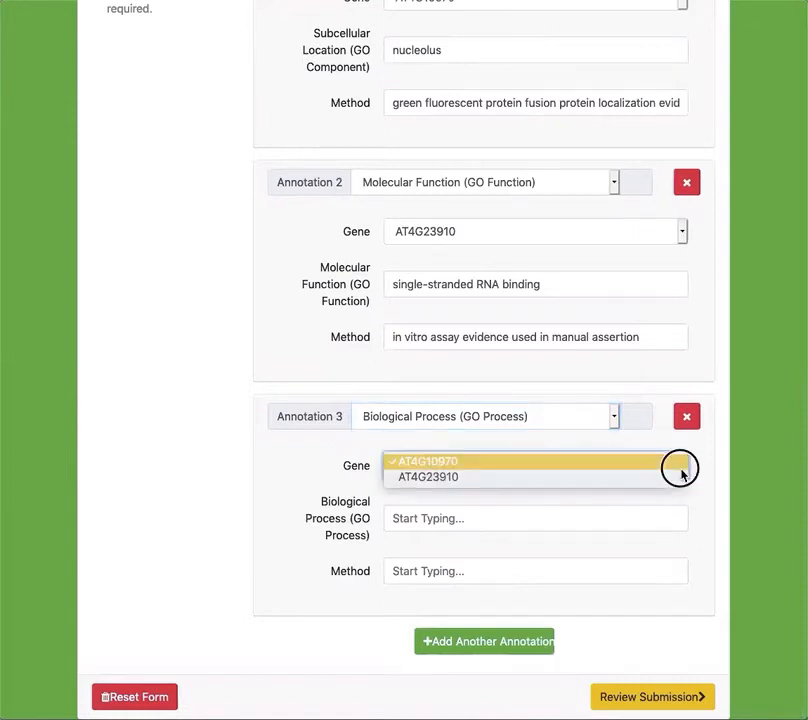
click(428, 476)
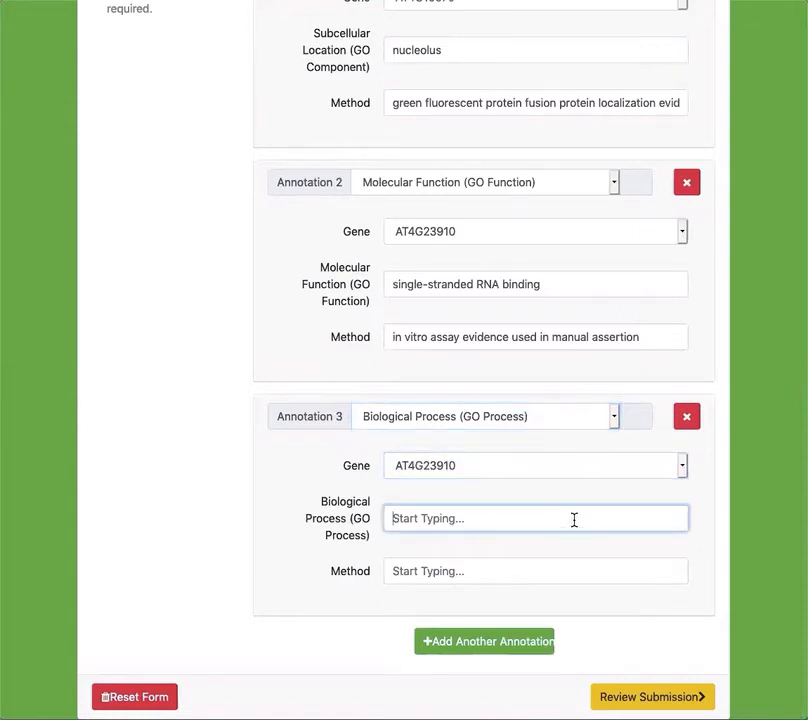
text(mRNA export from nucleus)
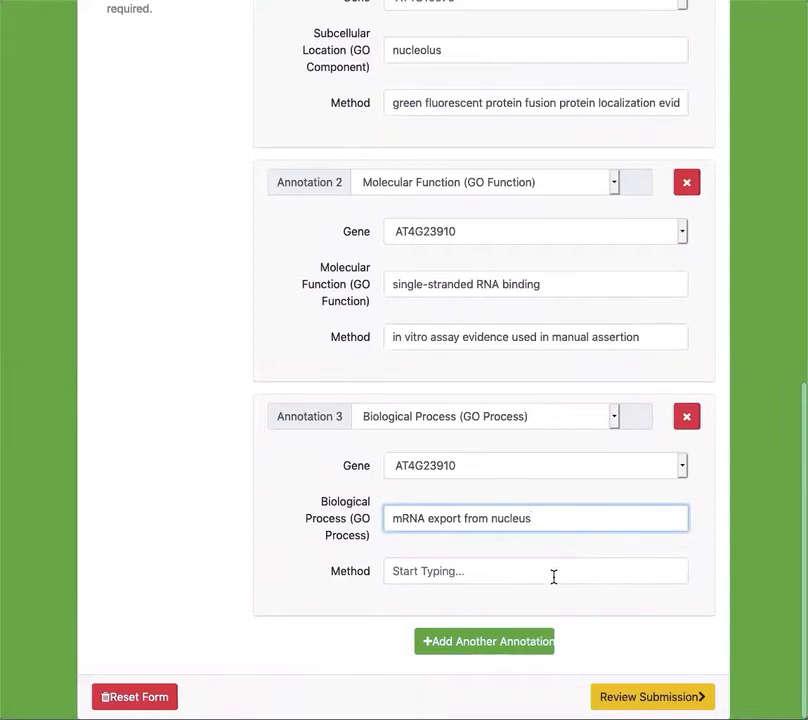
- Set its method to double mutant phenotypic evidence with AT4G10970 as Evidence With
text(dou)
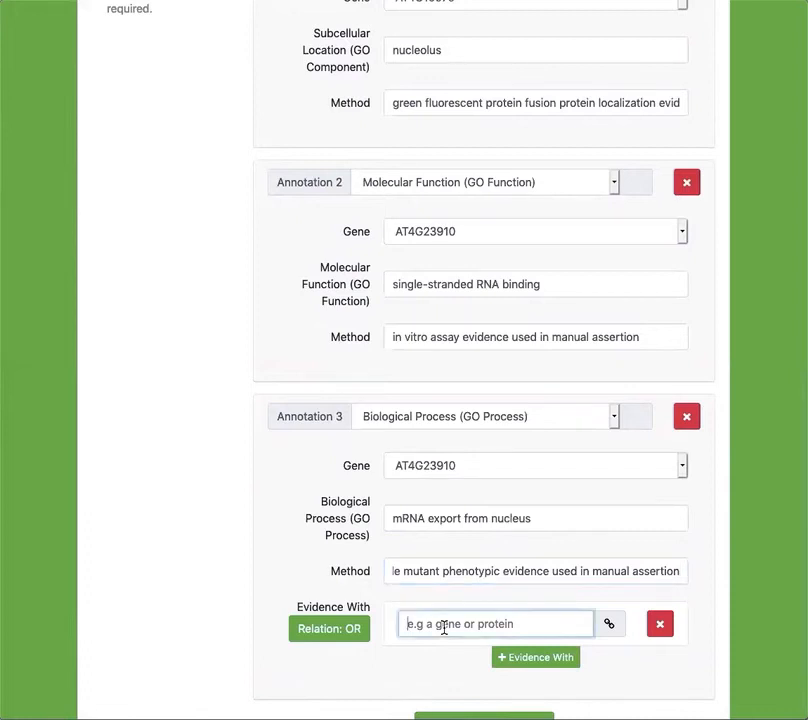
text(A)
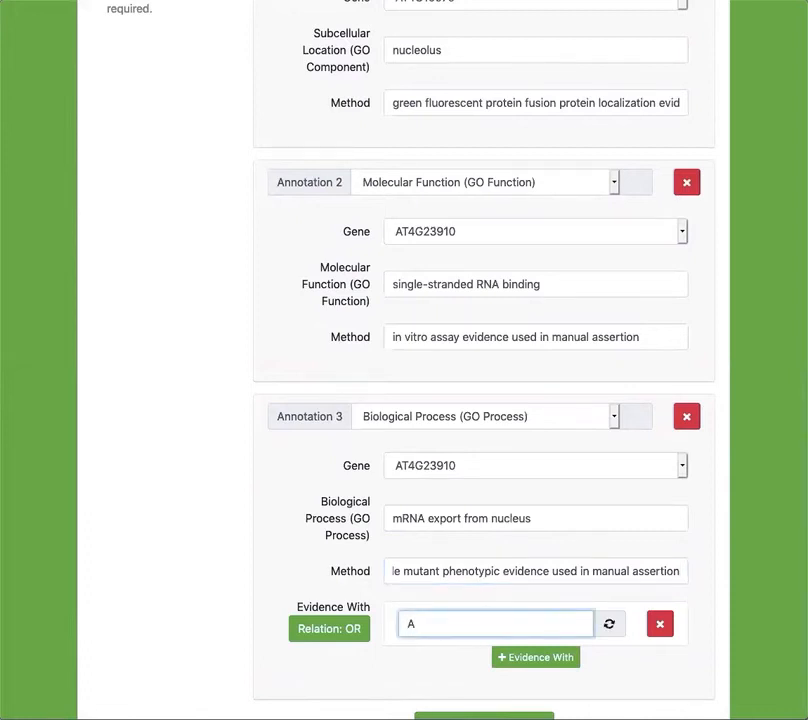
text(T4G)
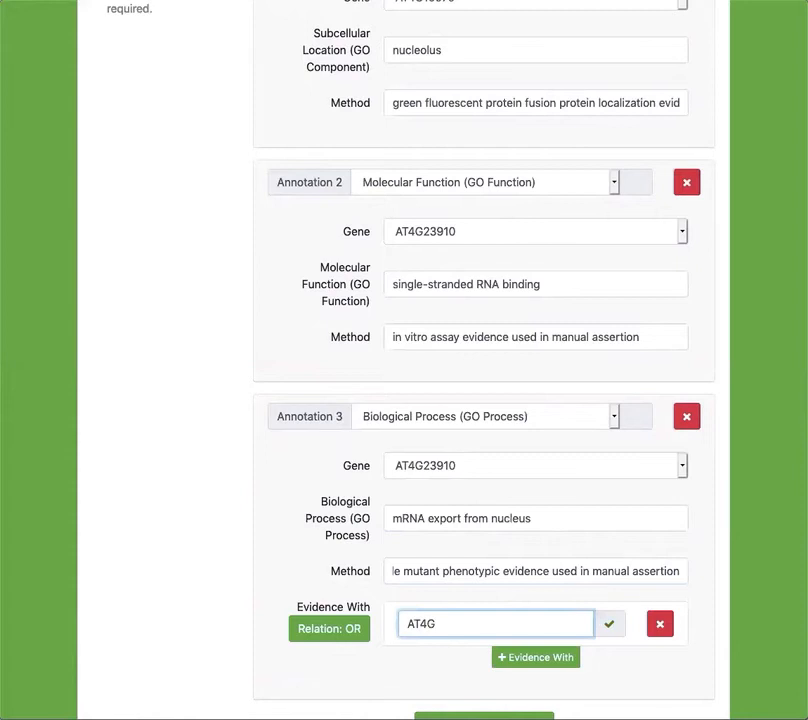
text(10970)
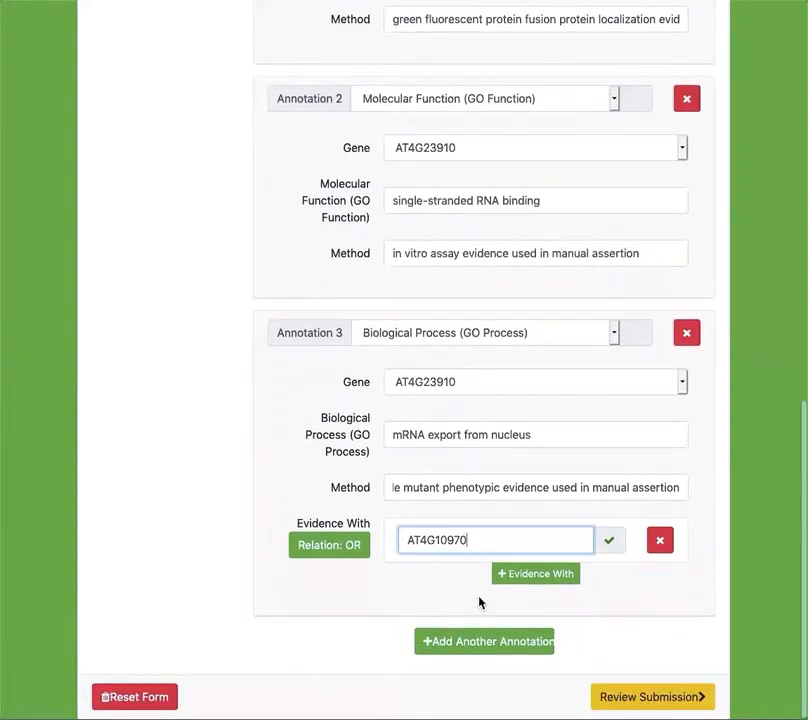
- Add Annotation 4 as a Protein Interaction with AT4G23910 via yeast 2-hybrid, then add a fifth
click(484, 640)
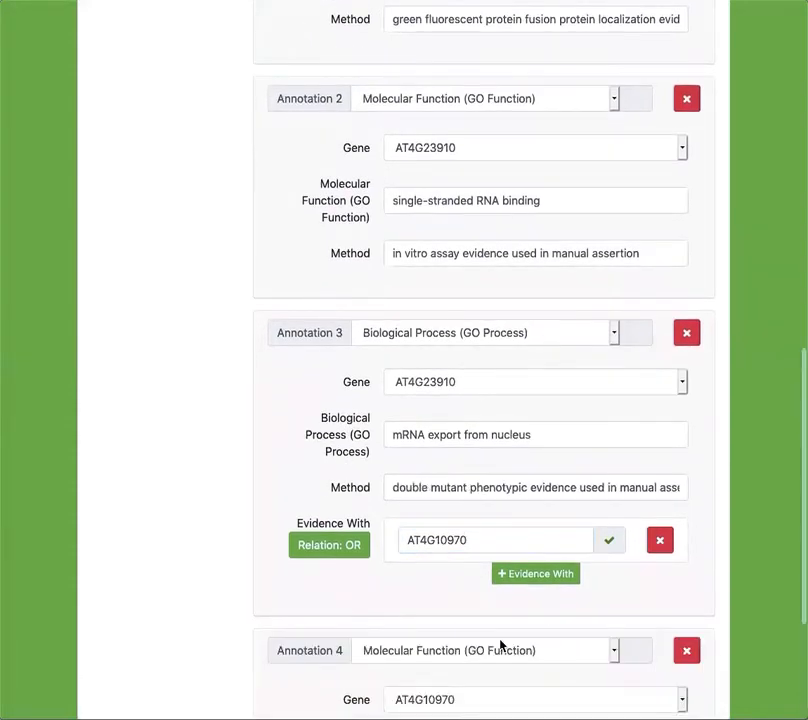
scroll(down, 3)
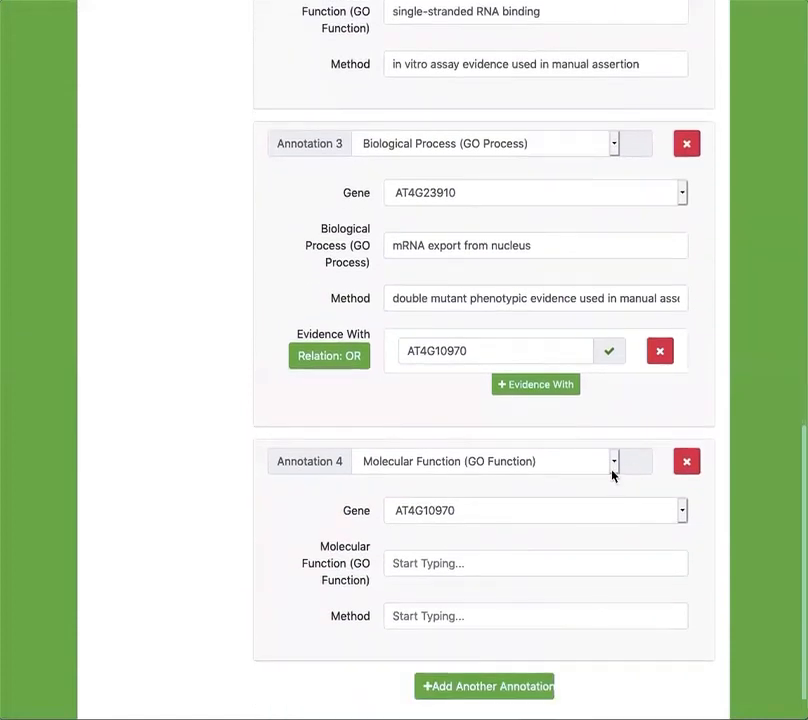
click(484, 460)
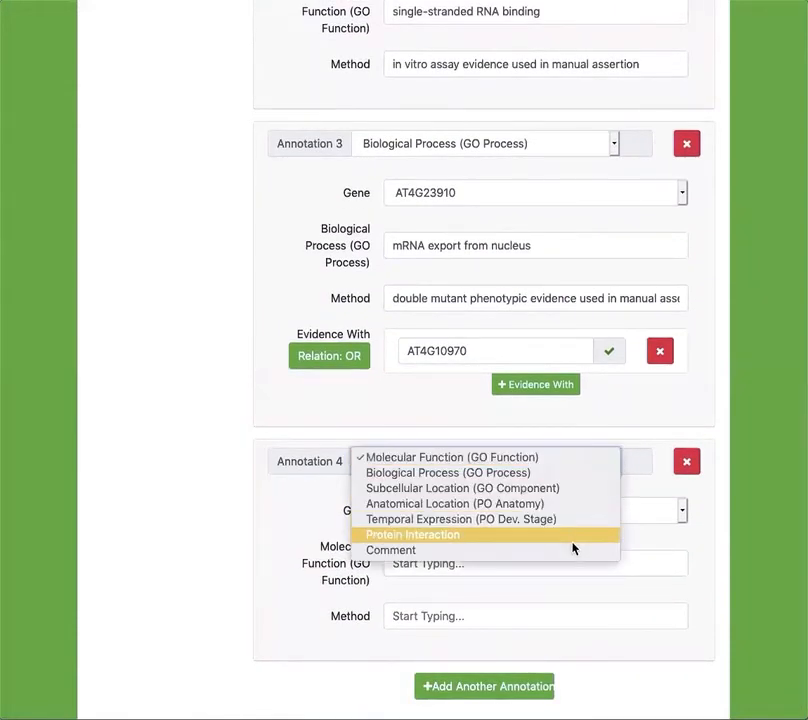
click(412, 534)
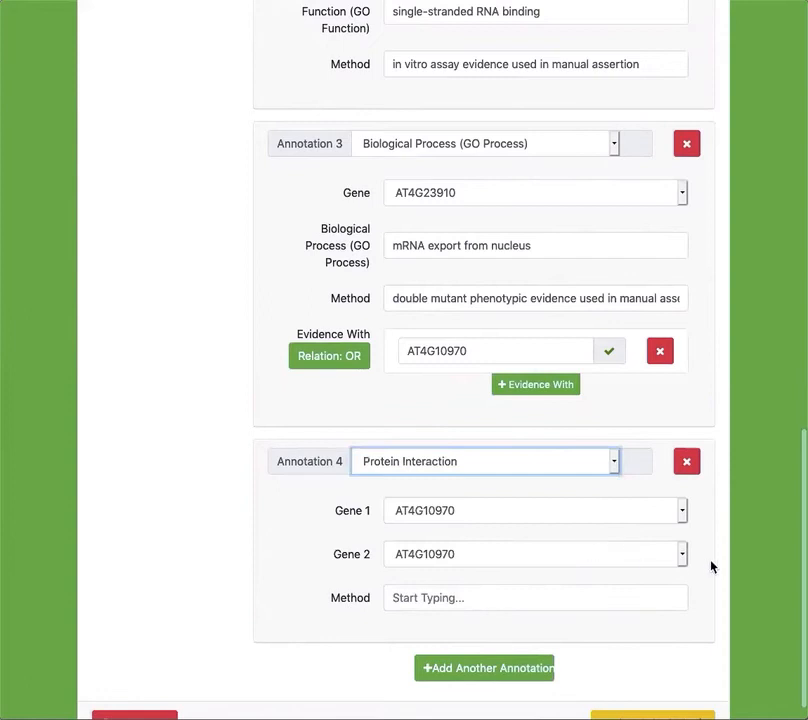
click(536, 554)
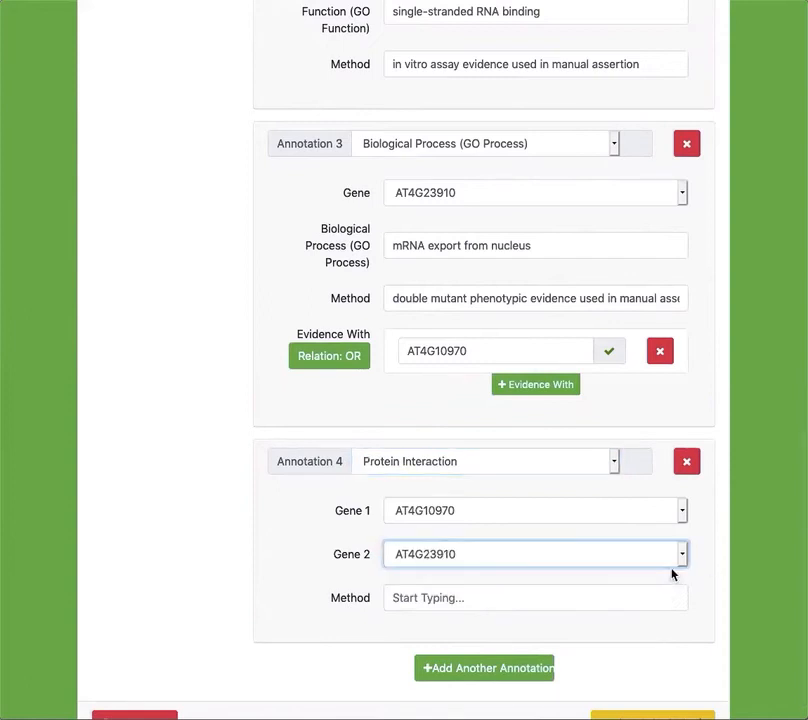
text(YE)
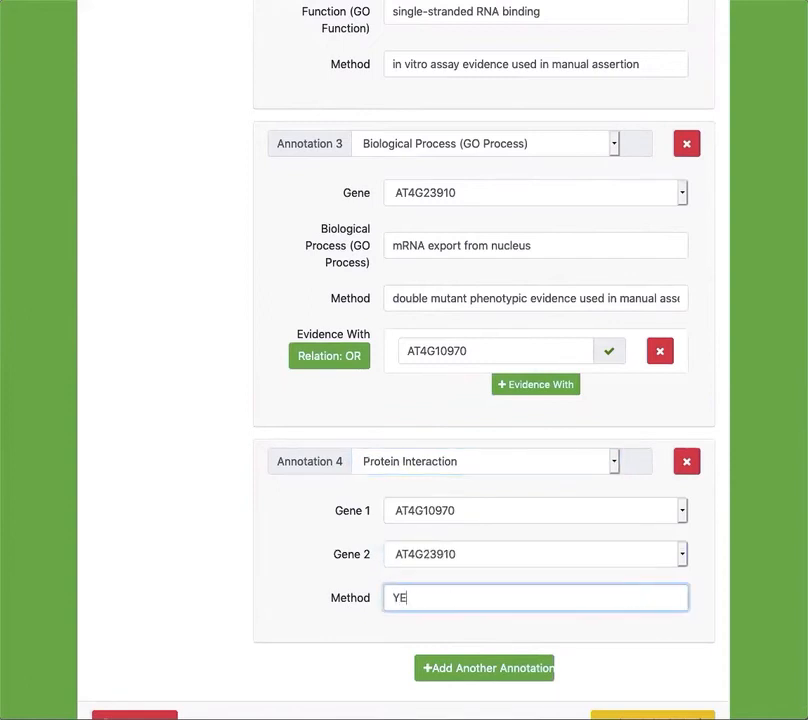
text(YE)
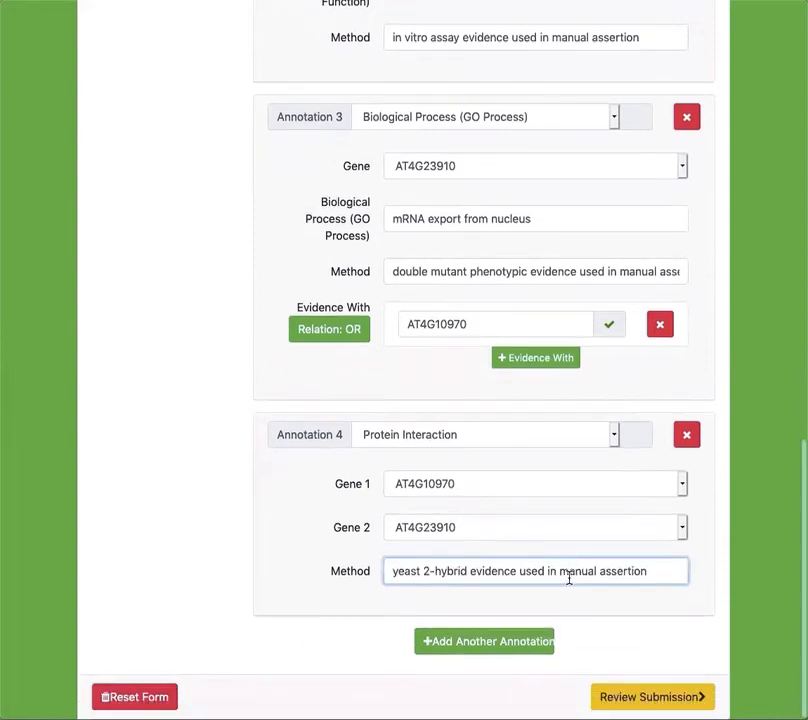
click(484, 640)
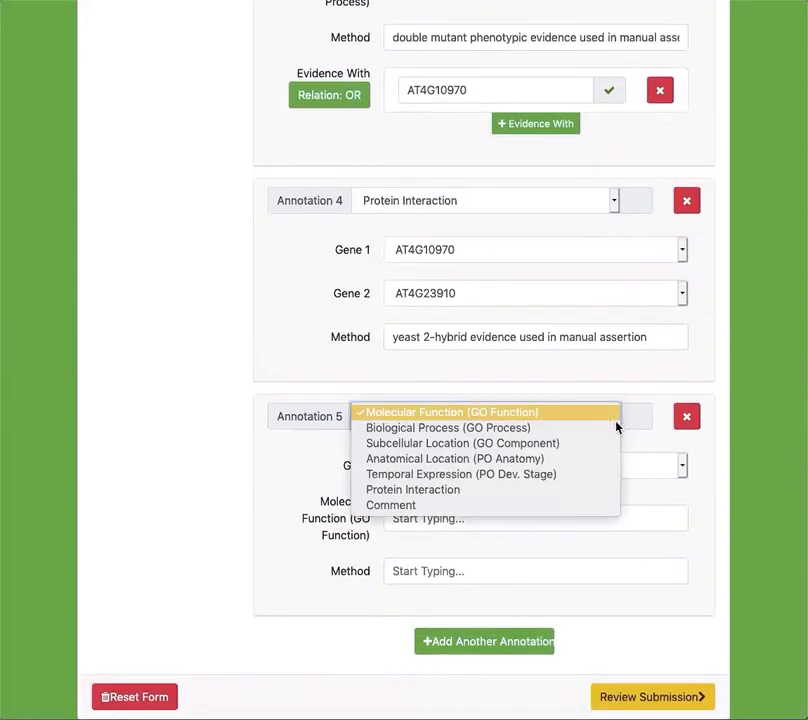
- Make Annotation 5 a comment describing a single stranded RNA binding protein working with UIEF2 in nuclear mRNA export
click(390, 504)
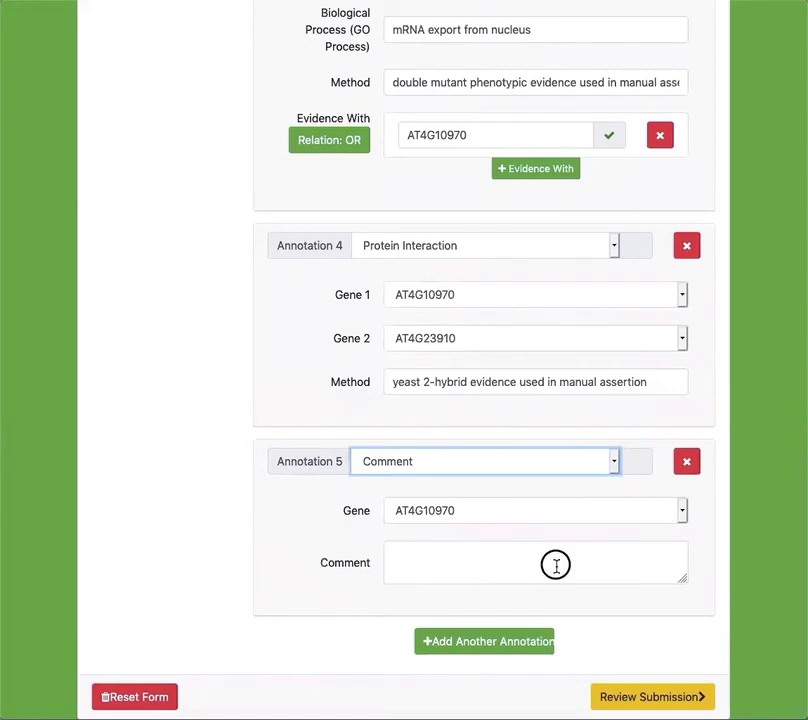
text(sin)
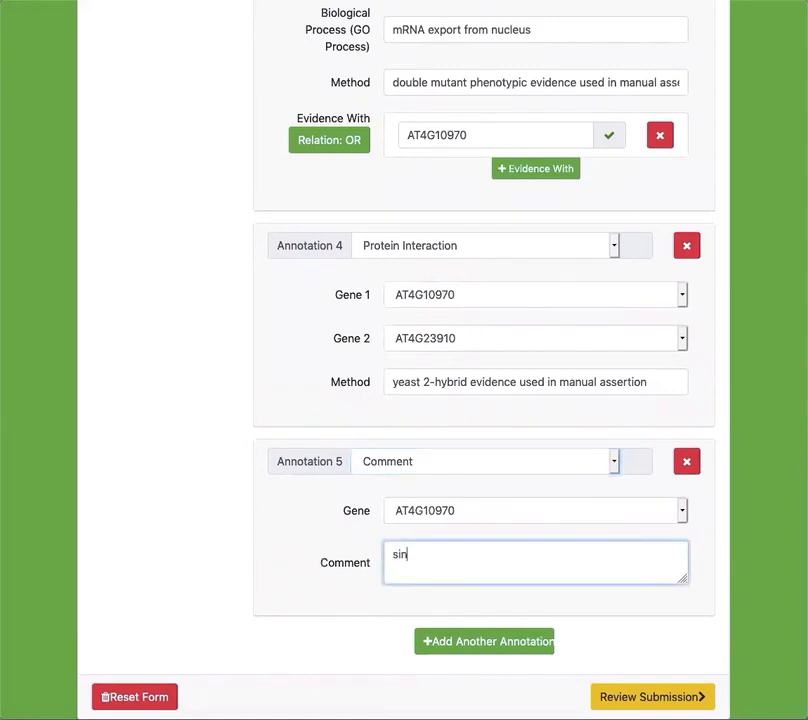
text(single stt)
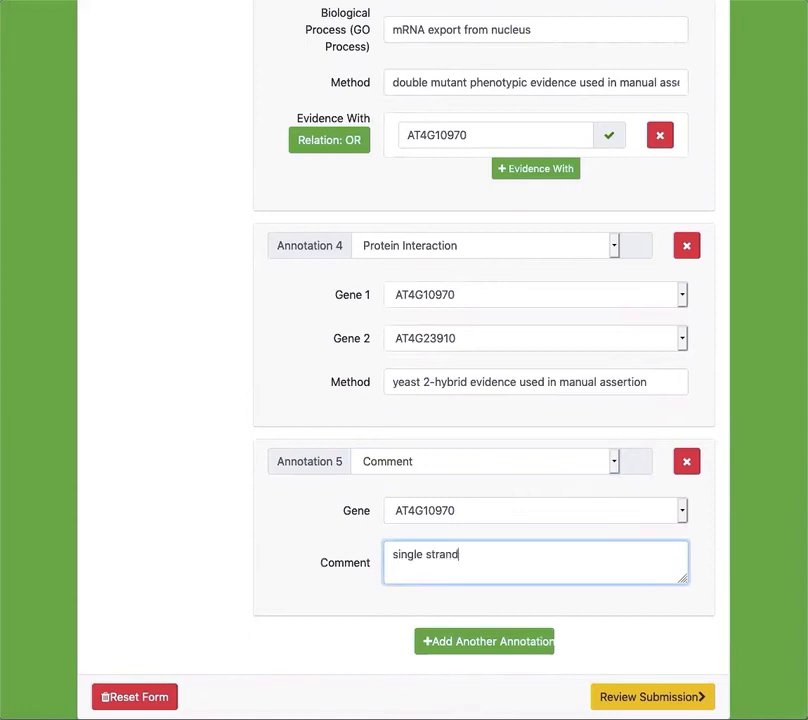
text(ed)
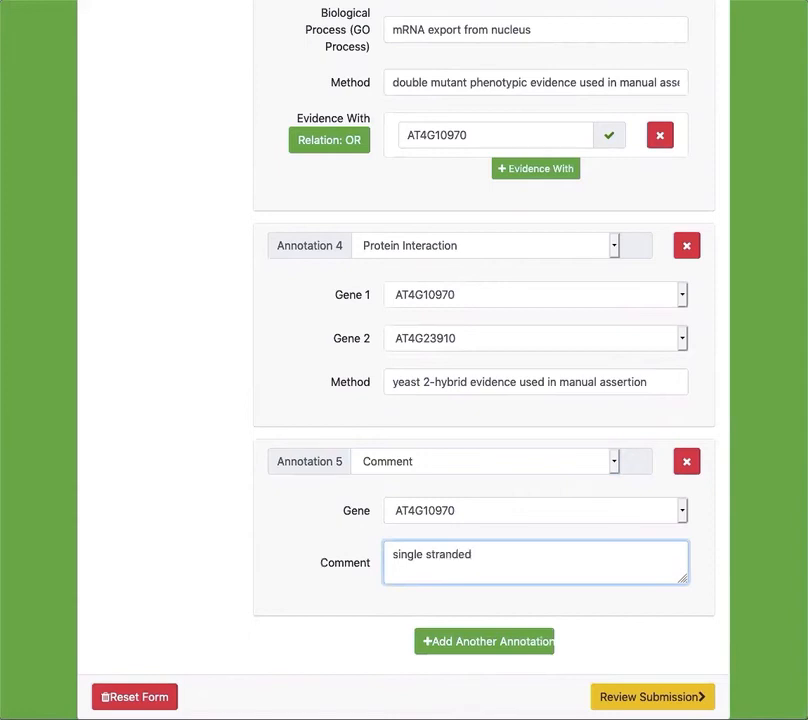
text(RNA binding)
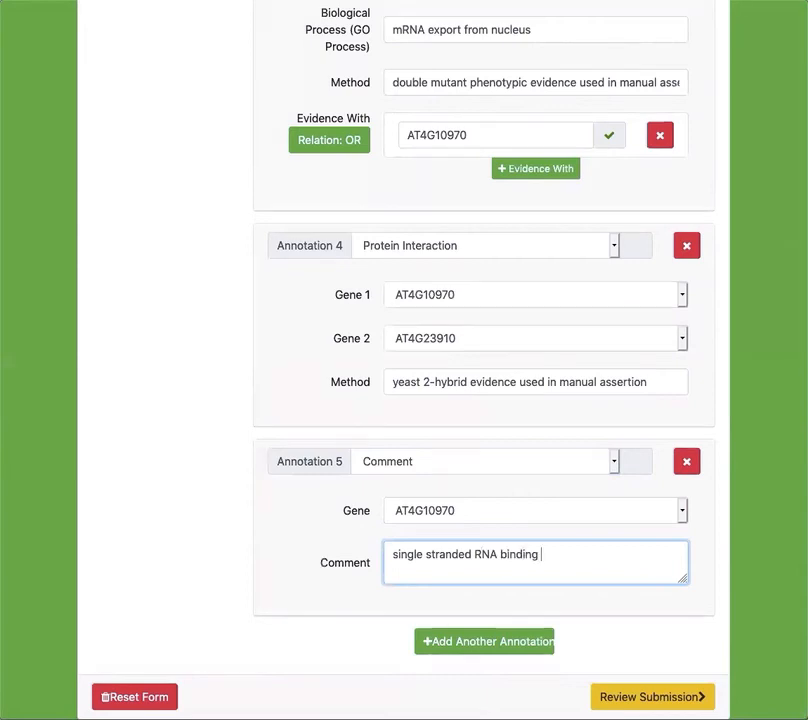
text(protein)
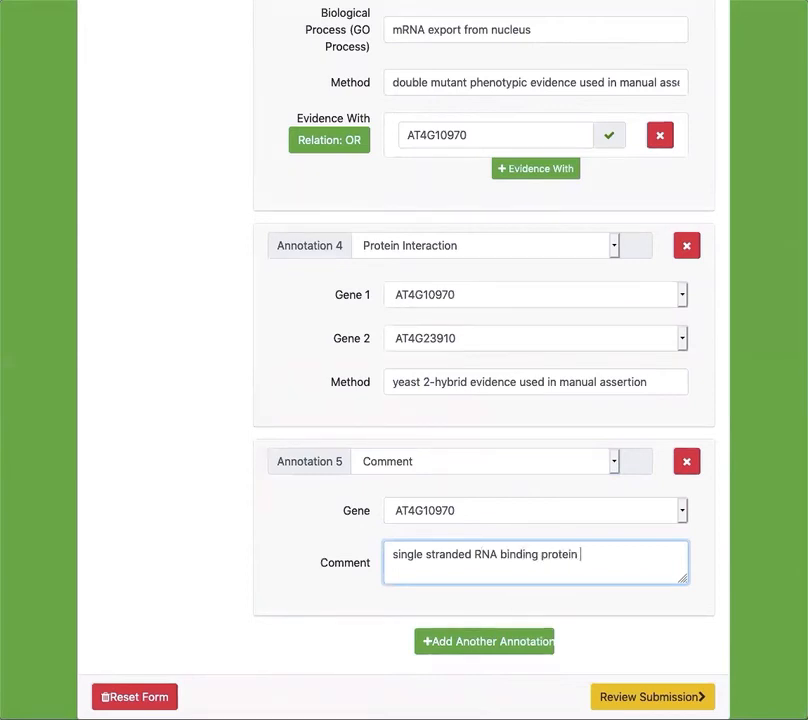
text(that functions)
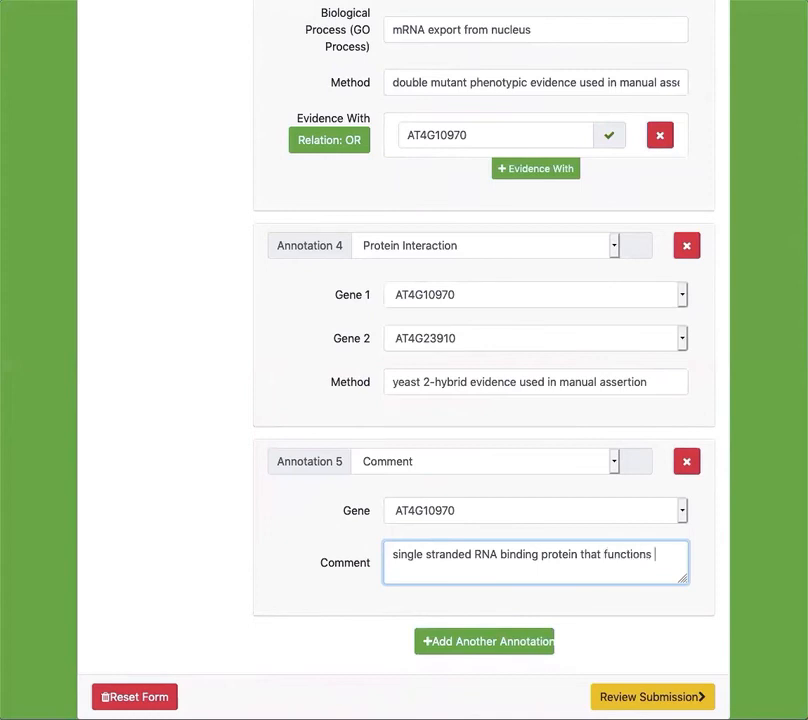
text(with)
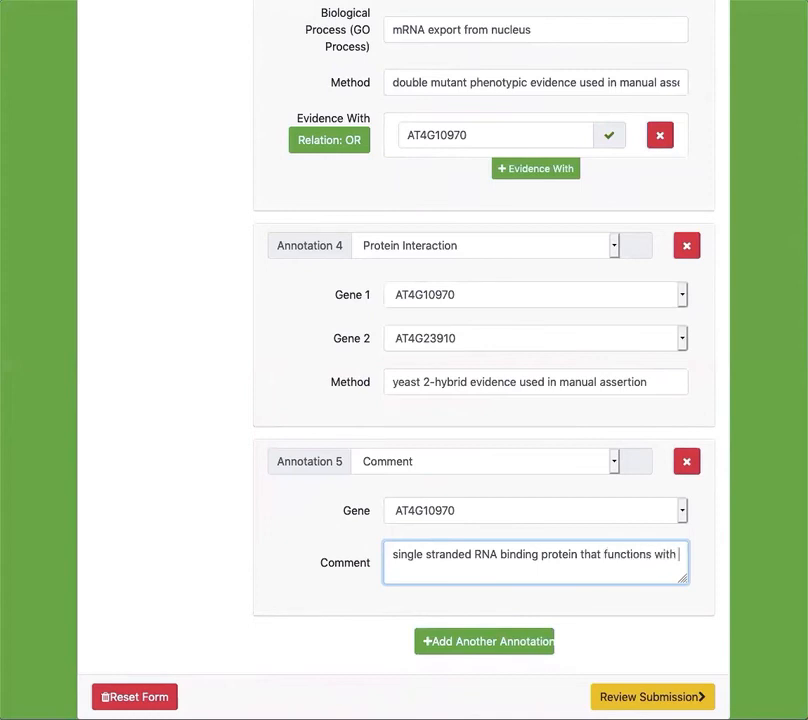
text(UIE)
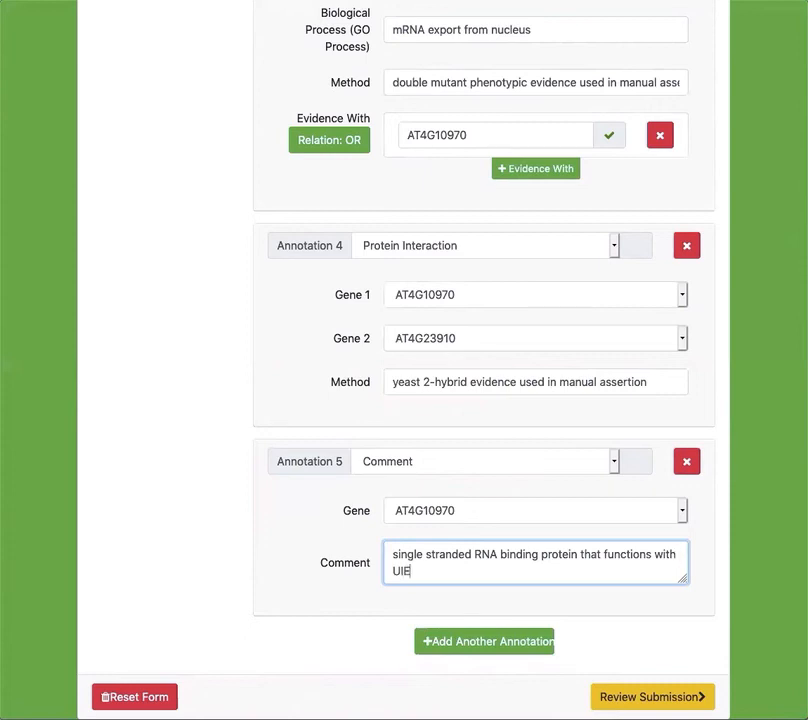
text(F2)
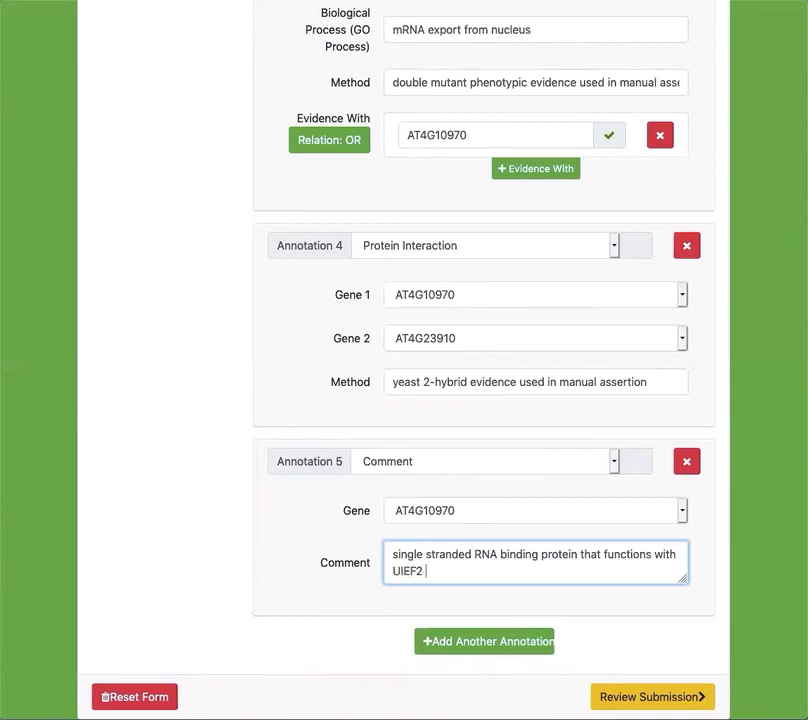
text(during nuclear)
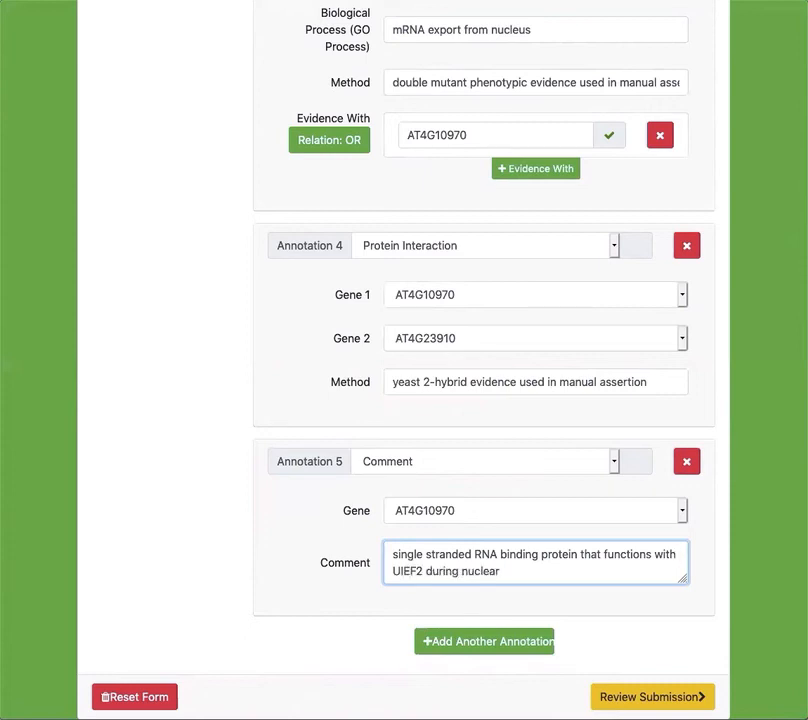
text(mRNA export.)
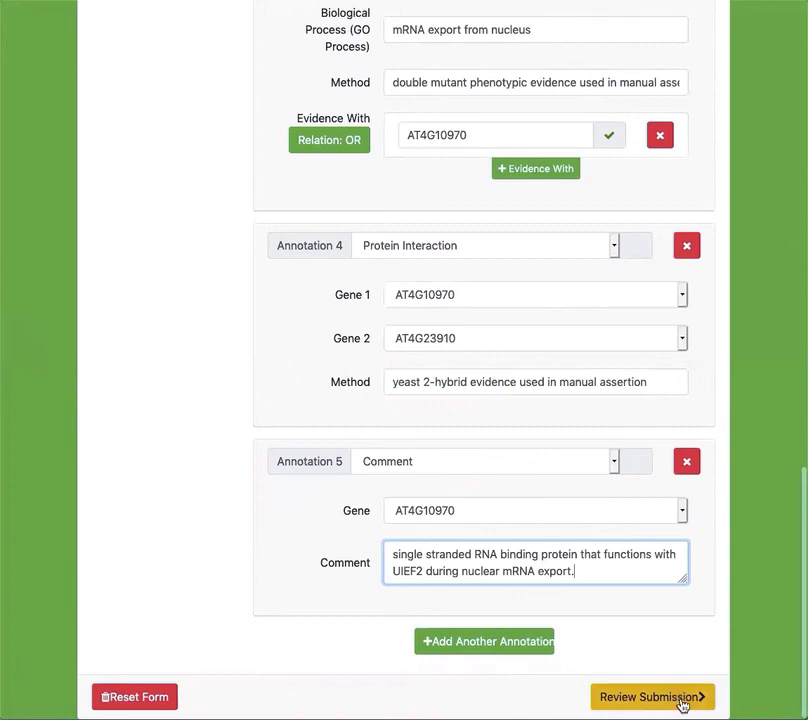
click(652, 696)
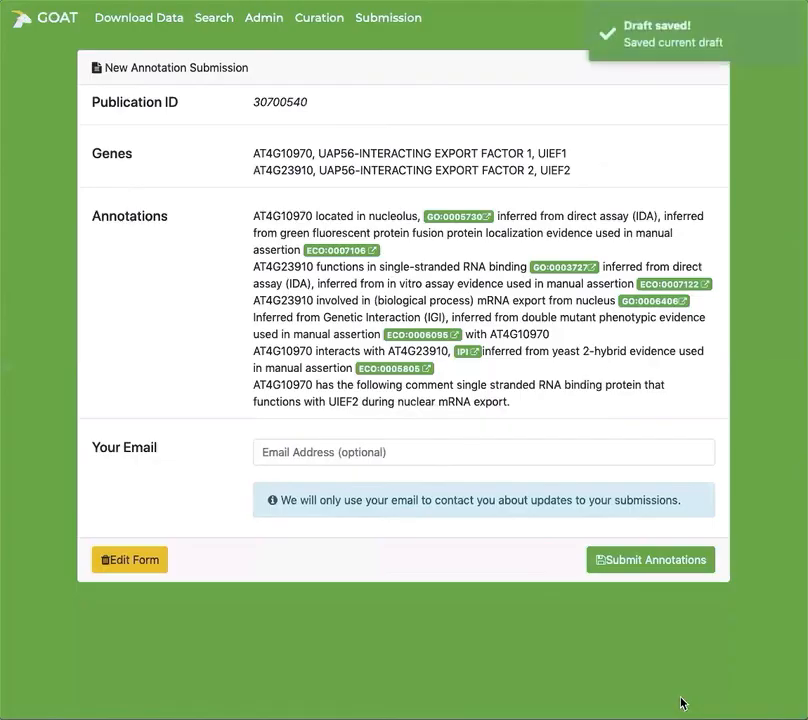
mouse_move(620, 154)
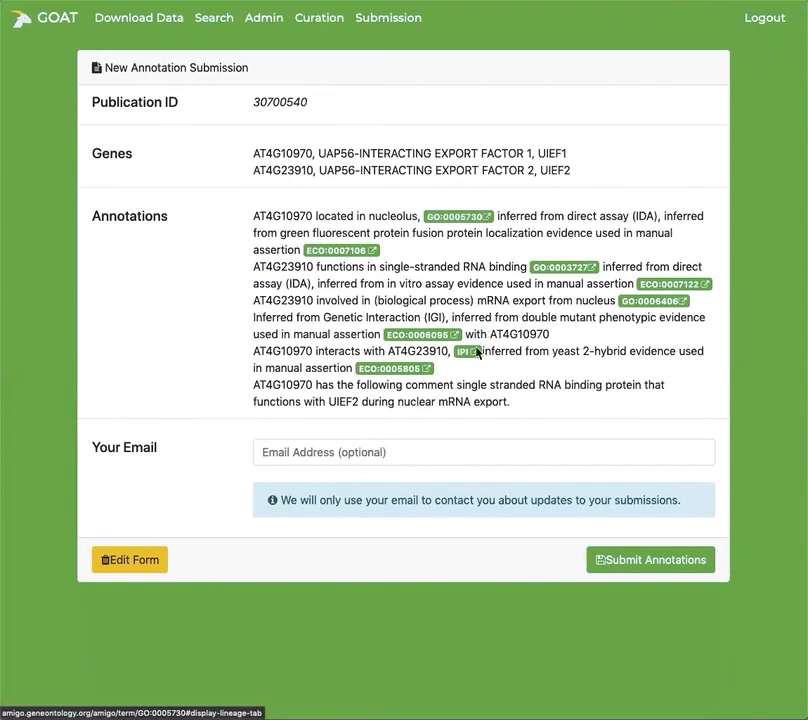
click(484, 452)
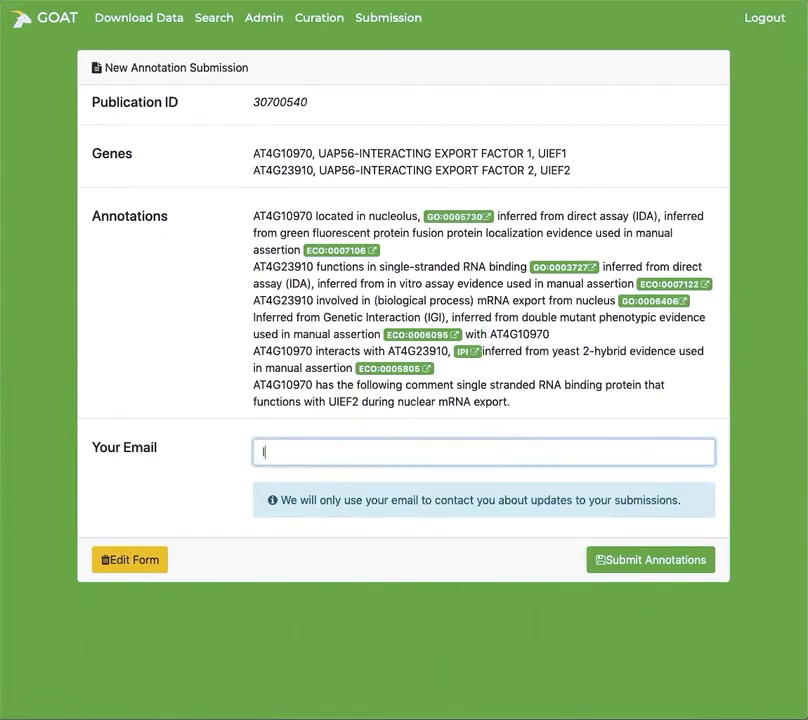
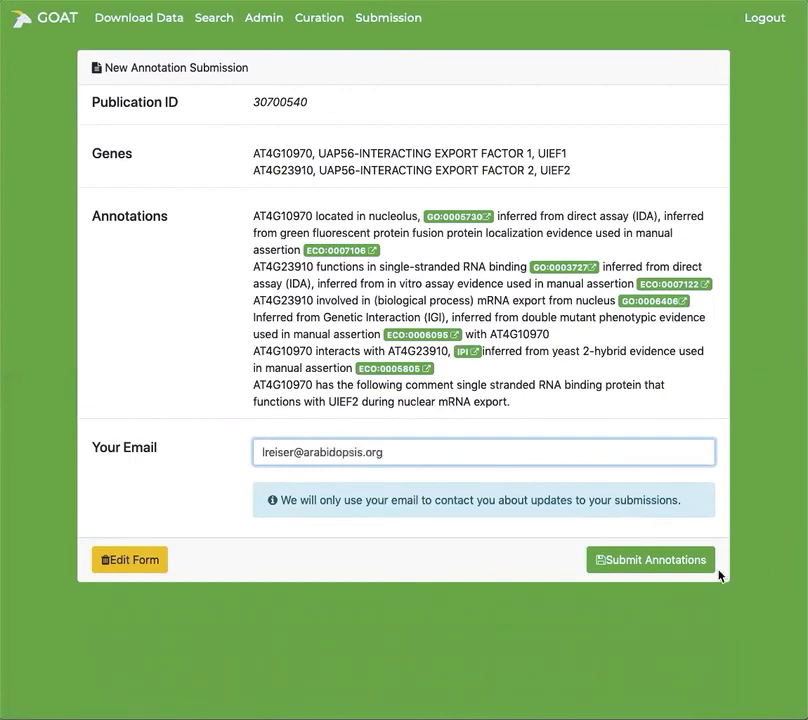
click(650, 560)
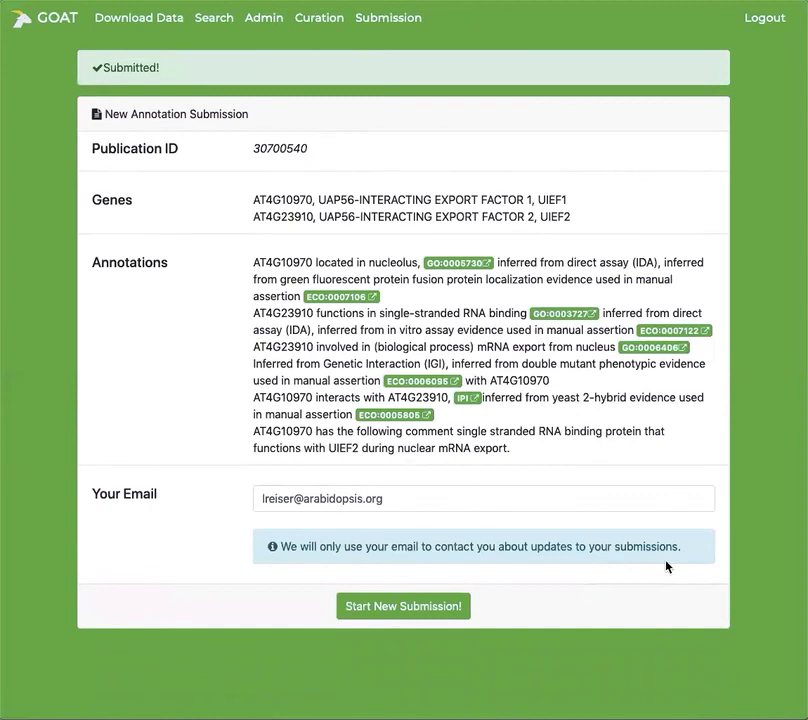